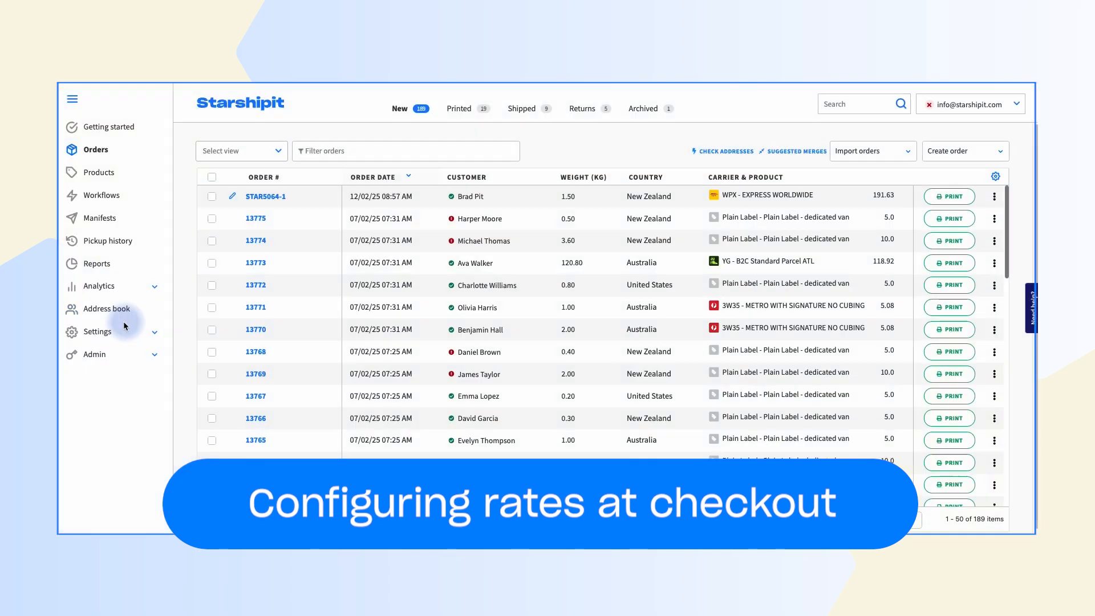
# - Open the Settings menu from the left sidebar of the orders list
pyautogui.click(97, 330)
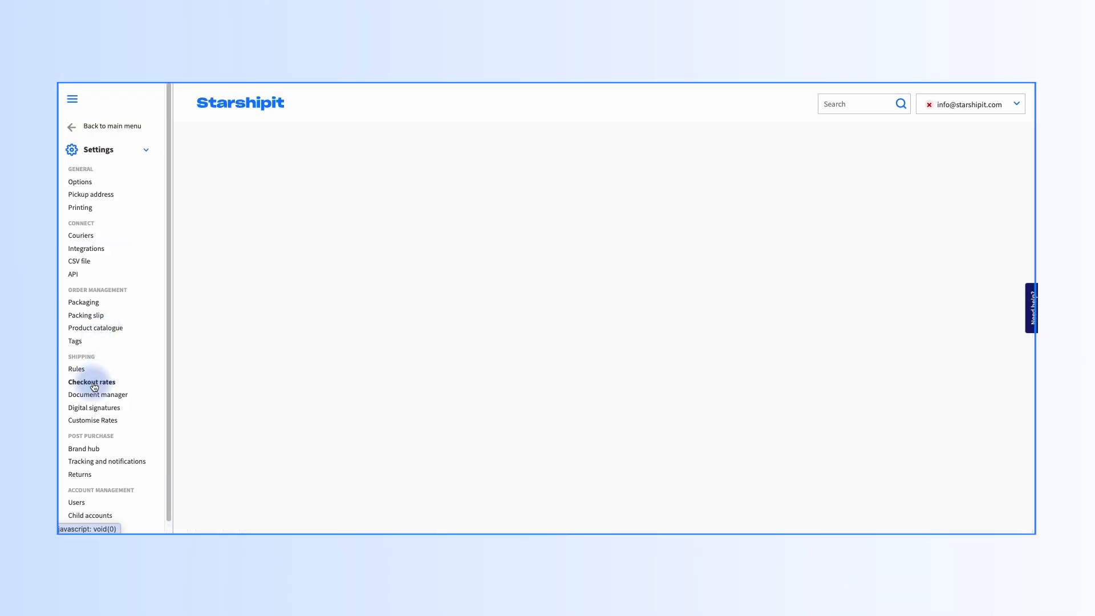
# - Open Checkout rates settings and review the four weight-and-dimension calculation options
pyautogui.click(91, 381)
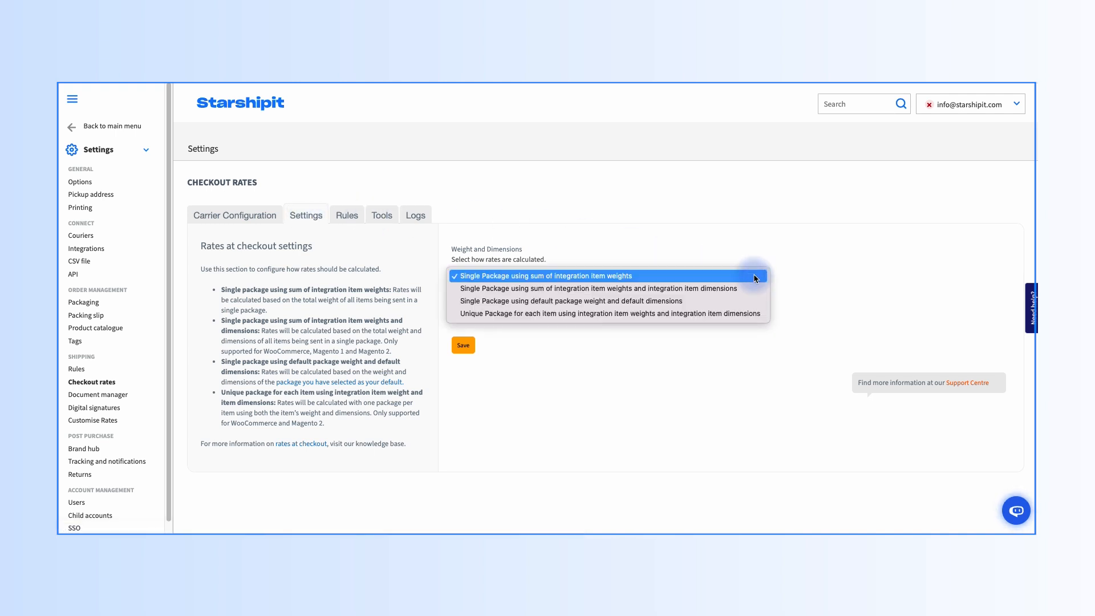
pyautogui.moveTo(544, 280)
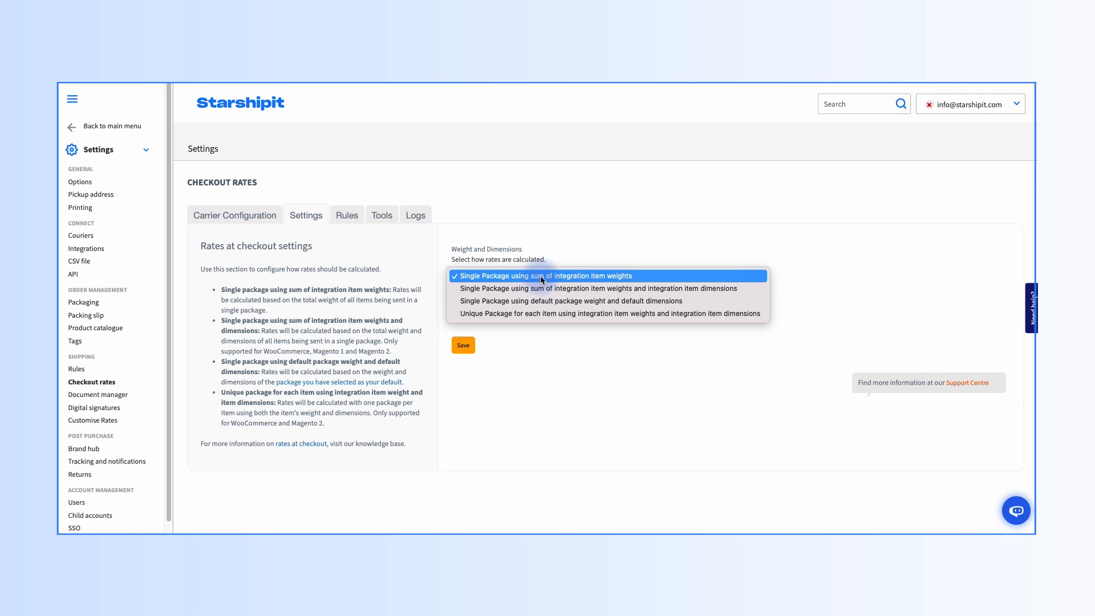
pyautogui.moveTo(542, 288)
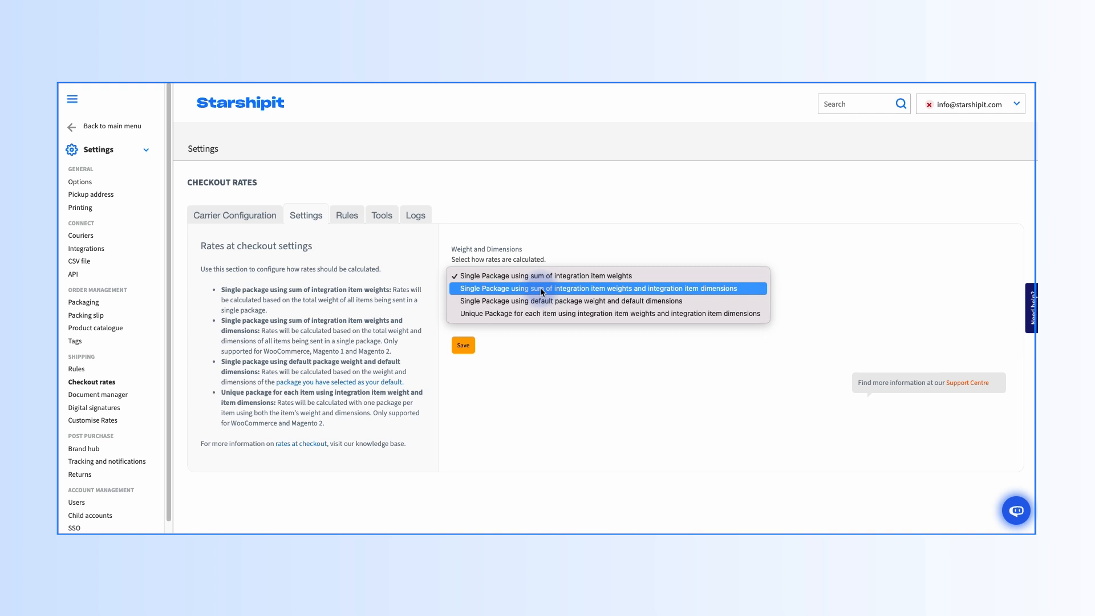
pyautogui.moveTo(542, 301)
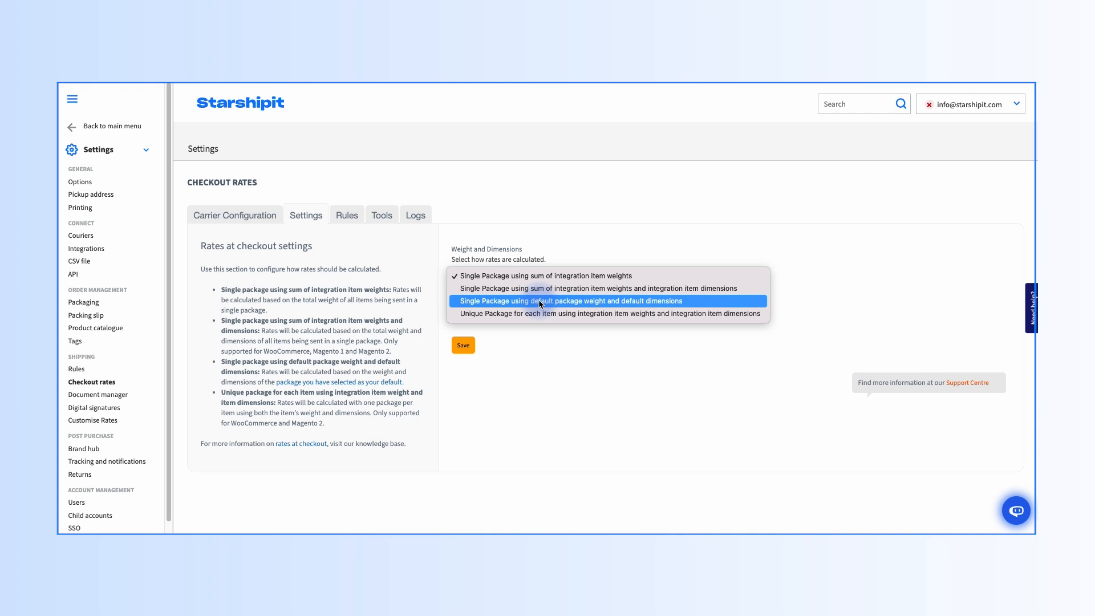
pyautogui.moveTo(541, 313)
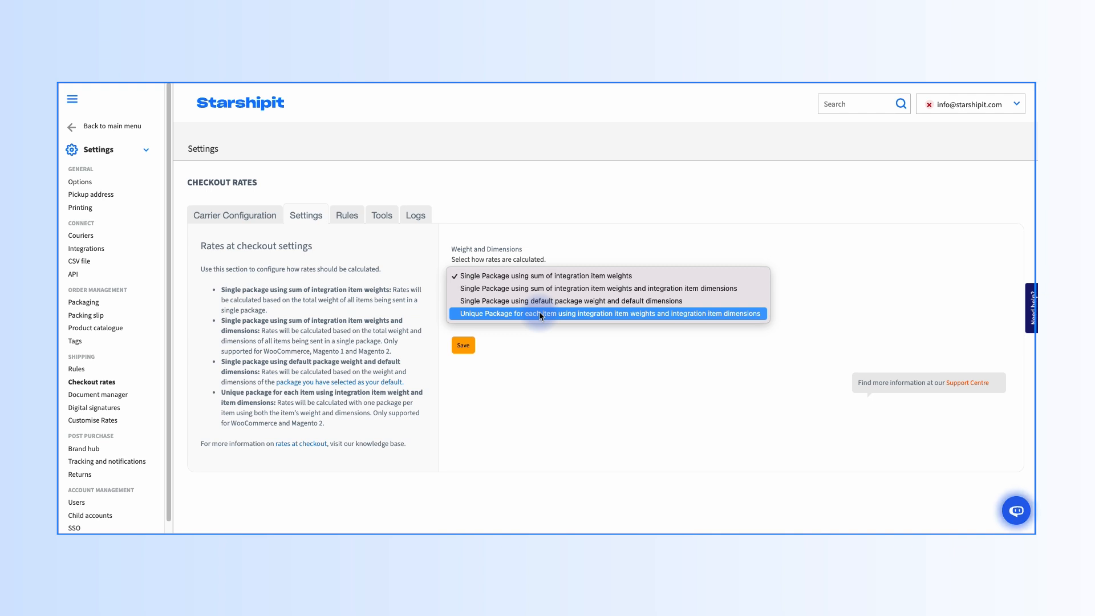
pyautogui.click(544, 275)
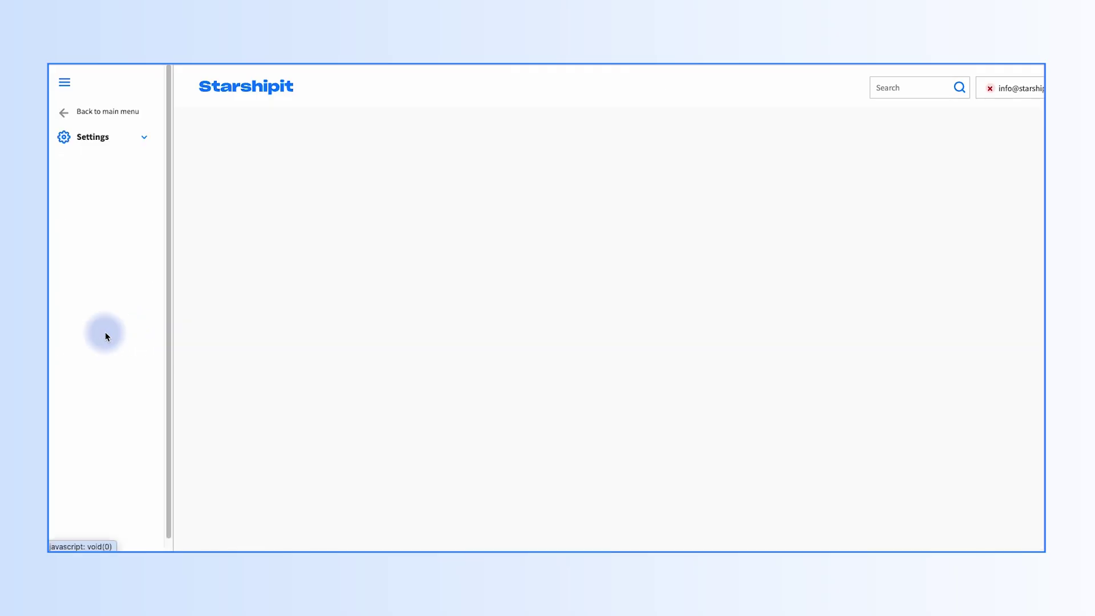
# - Open the Checkout rates carrier configuration and start a new Aramex shipping option
pyautogui.click(91, 137)
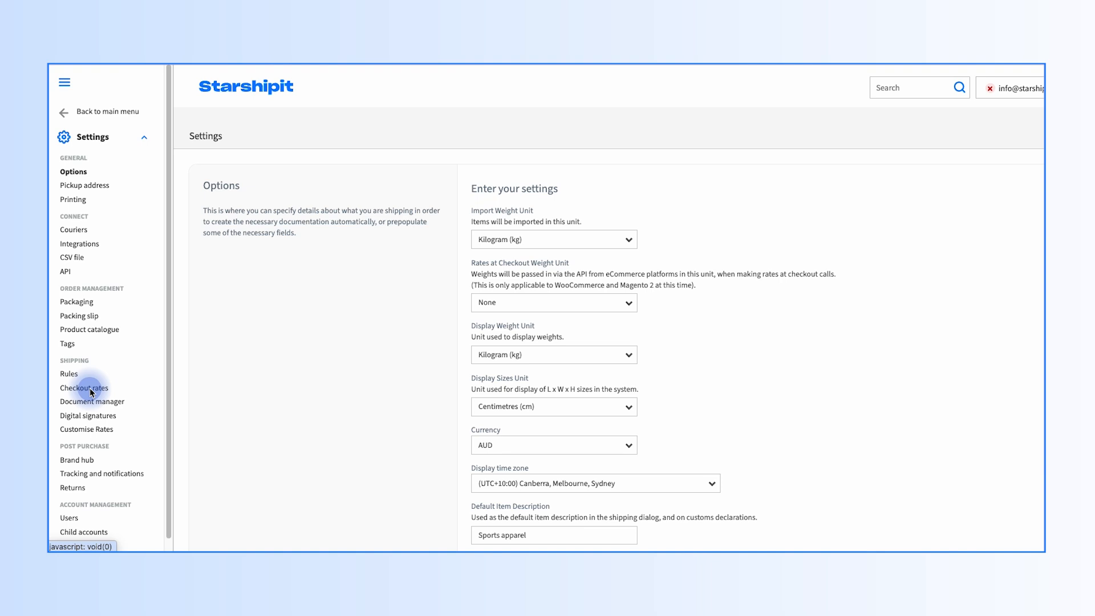
pyautogui.click(84, 387)
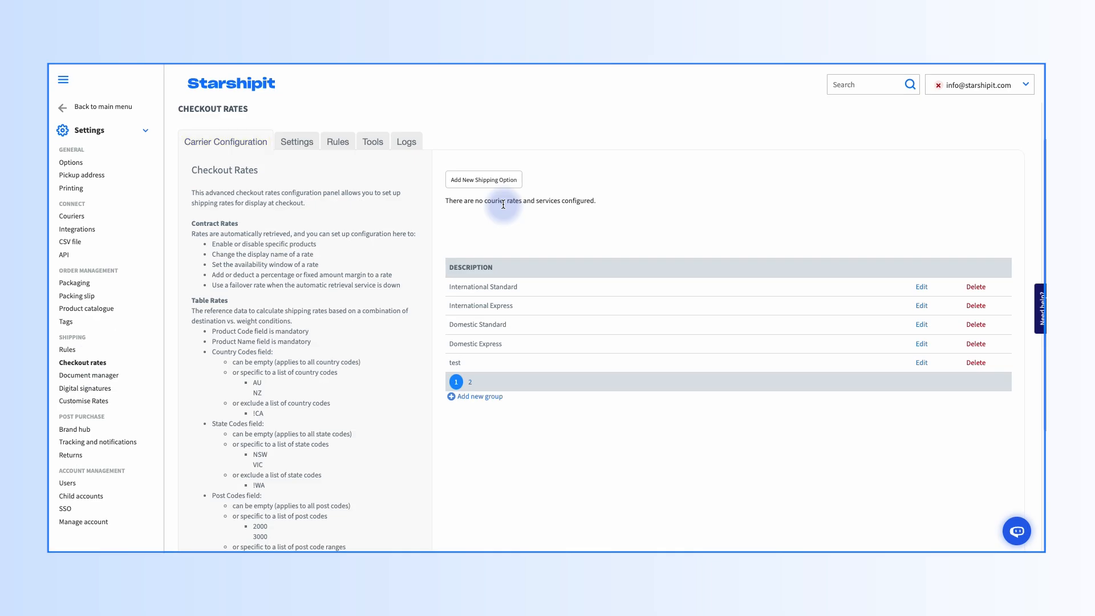
pyautogui.click(482, 179)
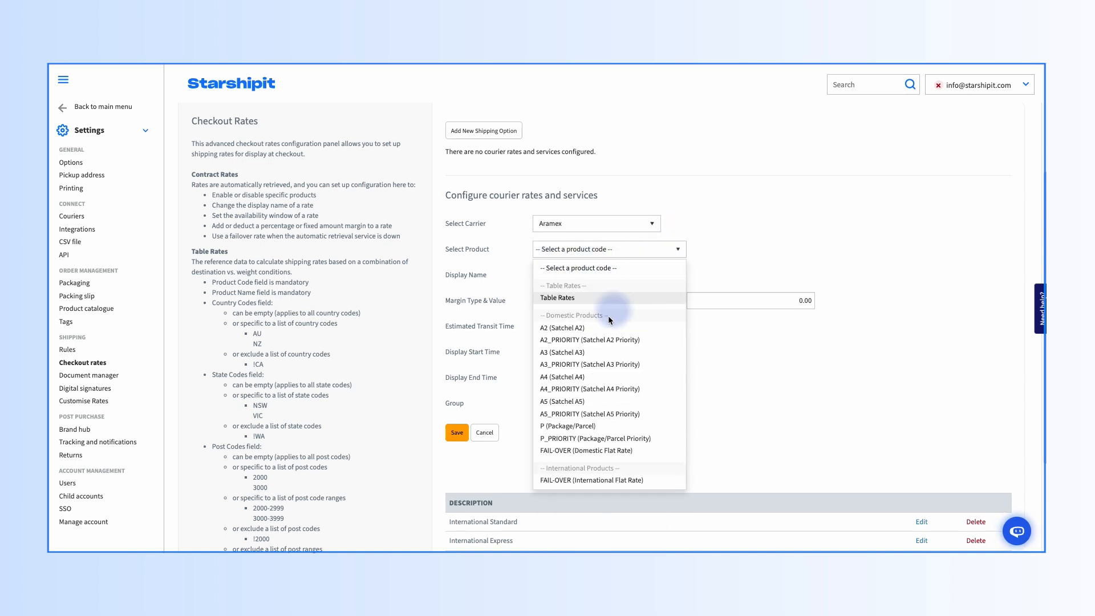
# - Choose the A2_PRIORITY satchel product and name the option 'Priority Shipping'
pyautogui.click(589, 339)
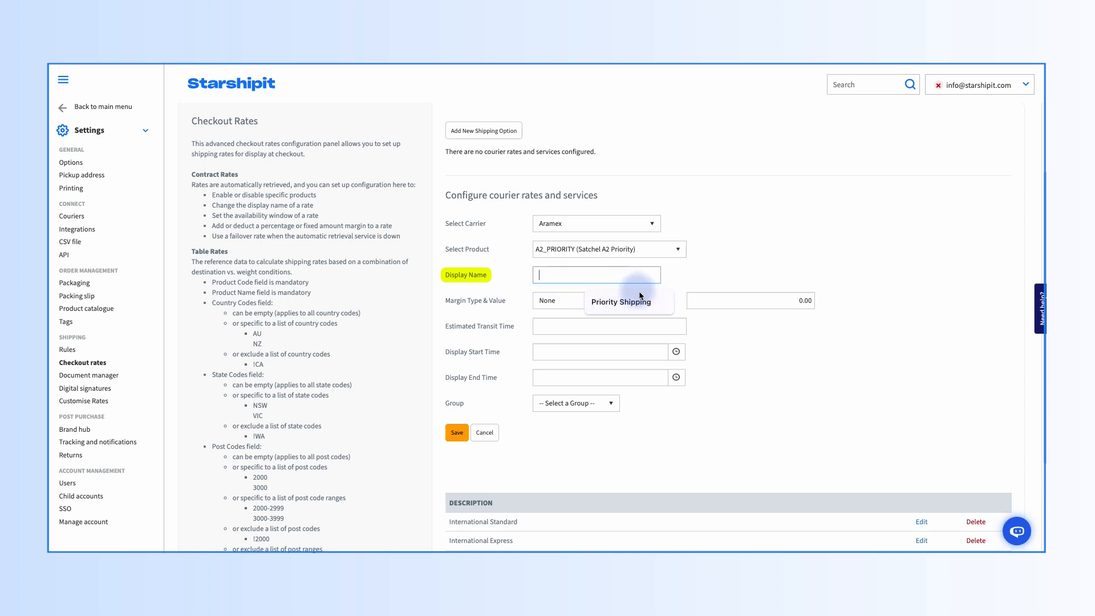
pyautogui.write('Priority Shipping')
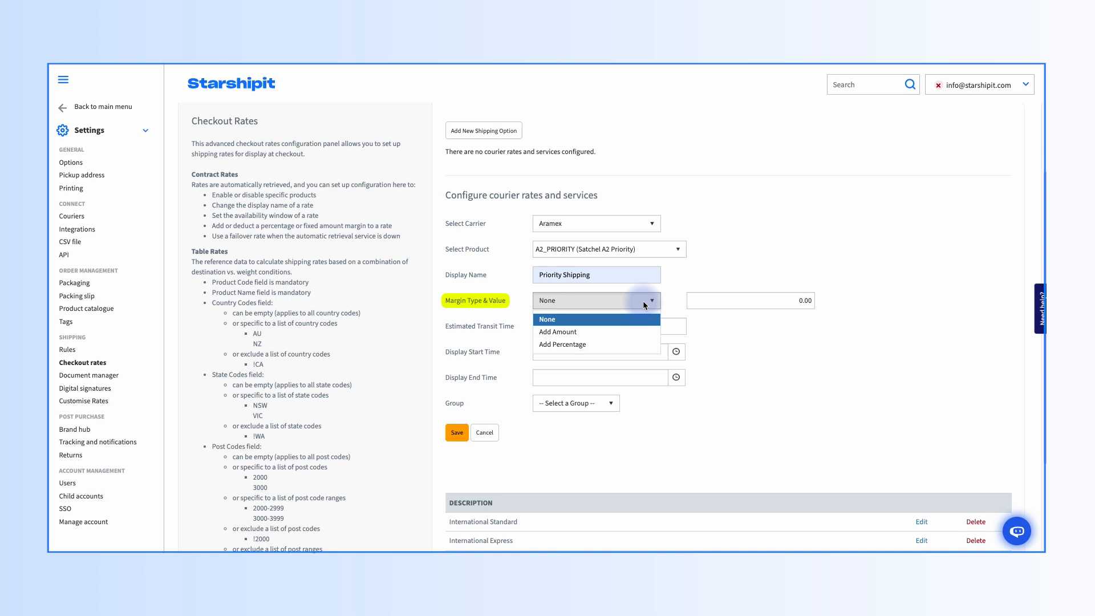
pyautogui.moveTo(611, 313)
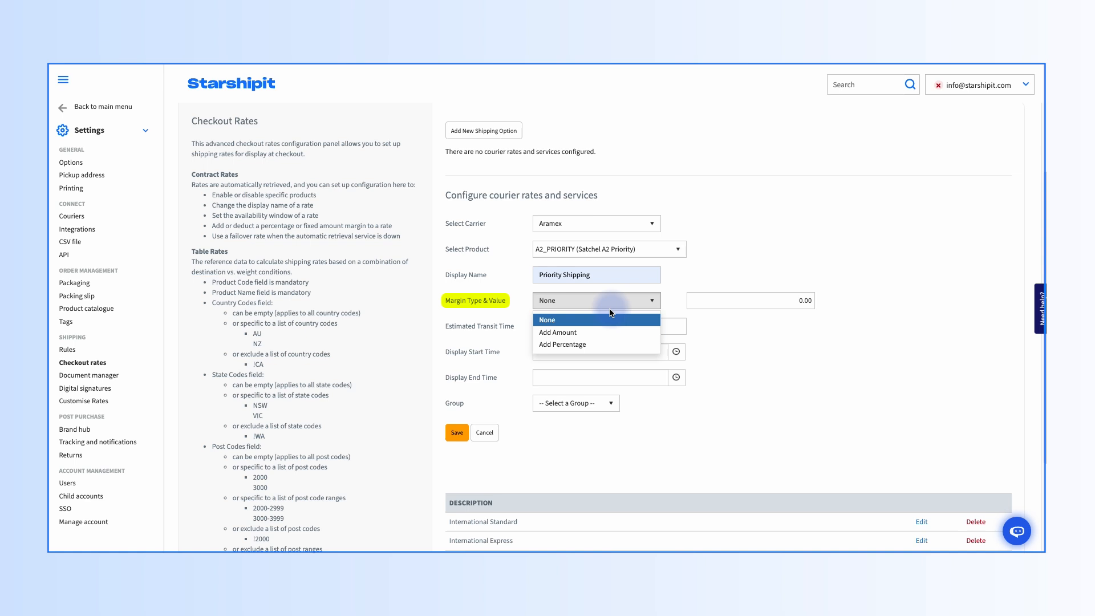
pyautogui.moveTo(559, 332)
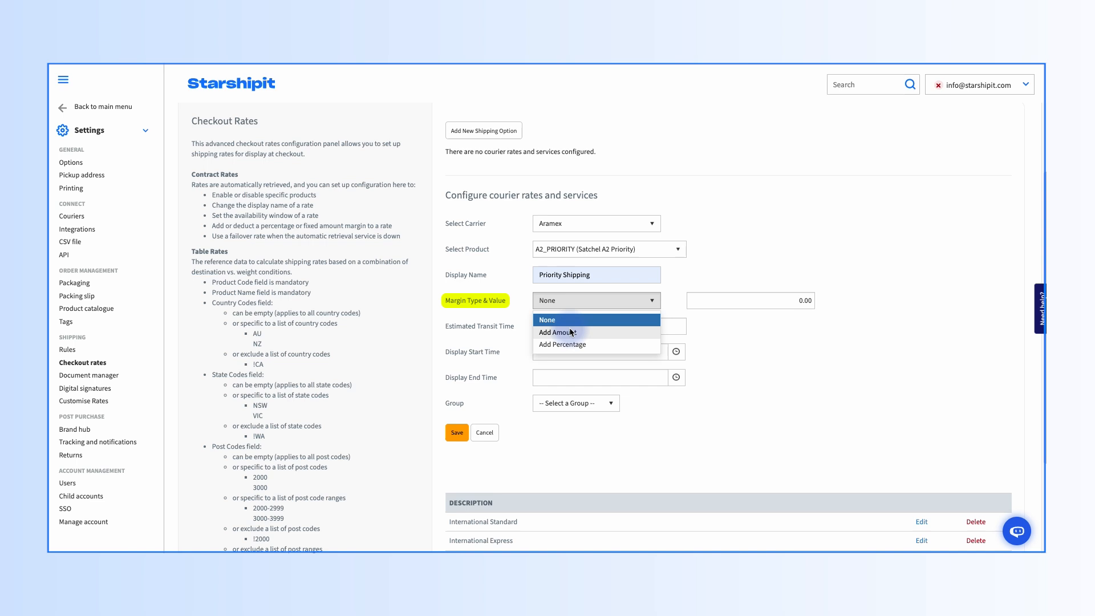
pyautogui.moveTo(562, 344)
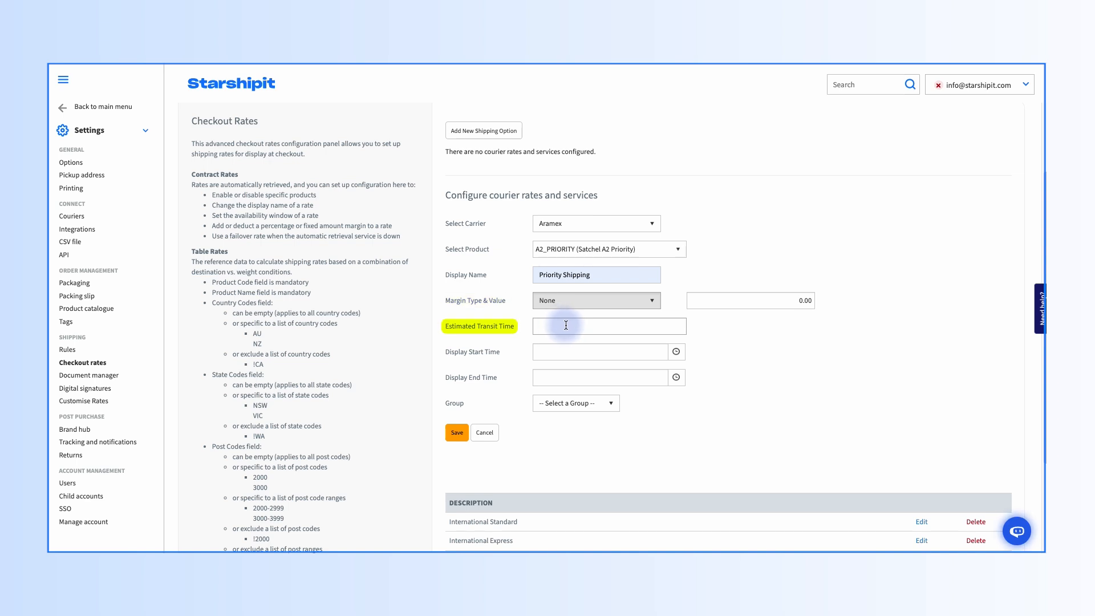
pyautogui.moveTo(615, 325)
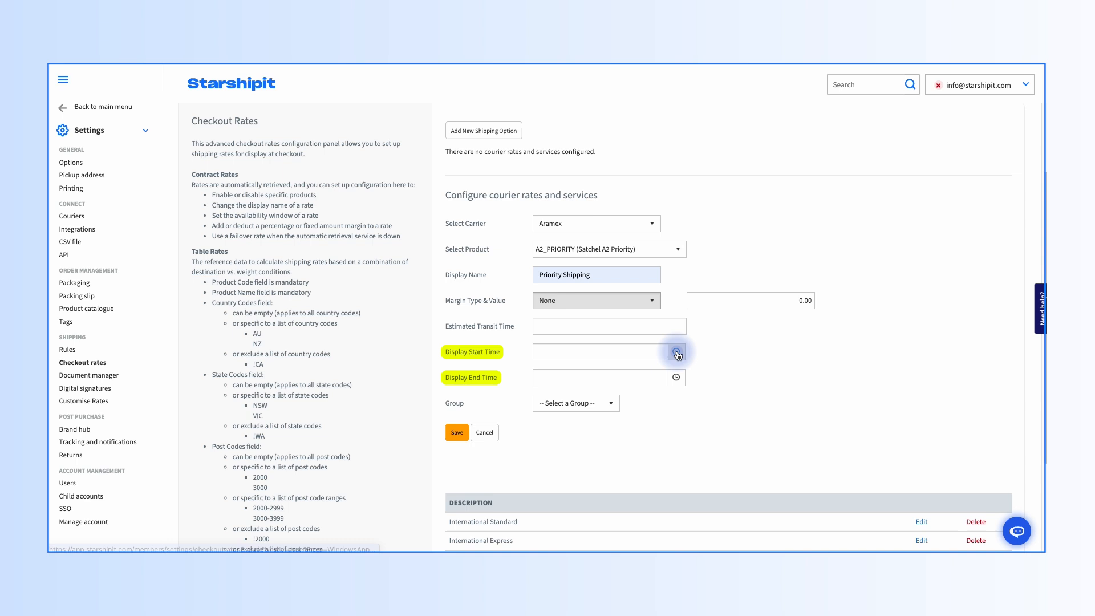
pyautogui.click(675, 377)
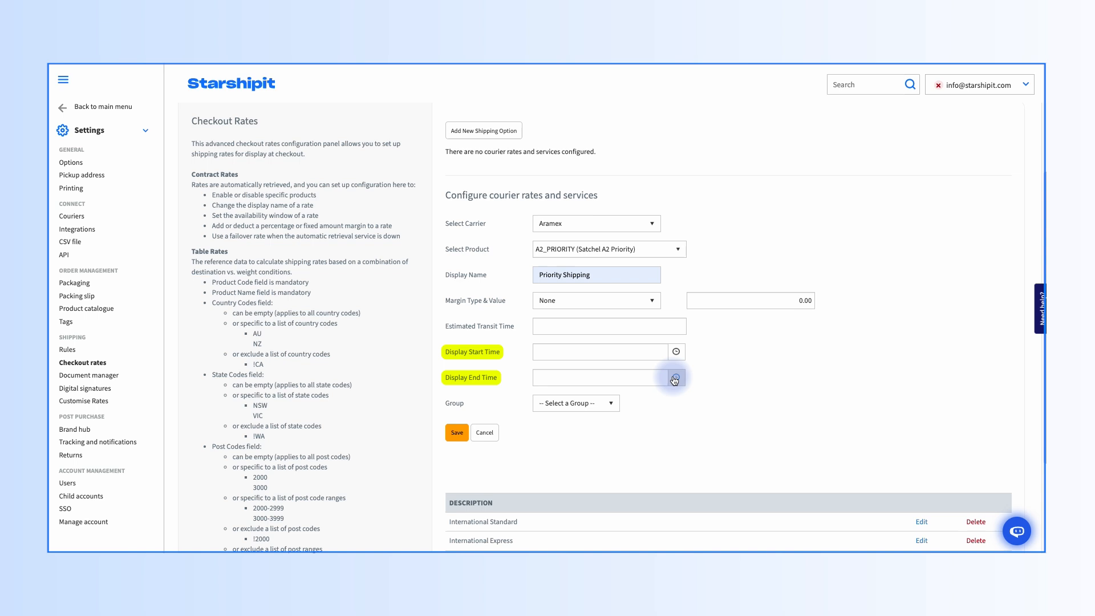
pyautogui.click(674, 377)
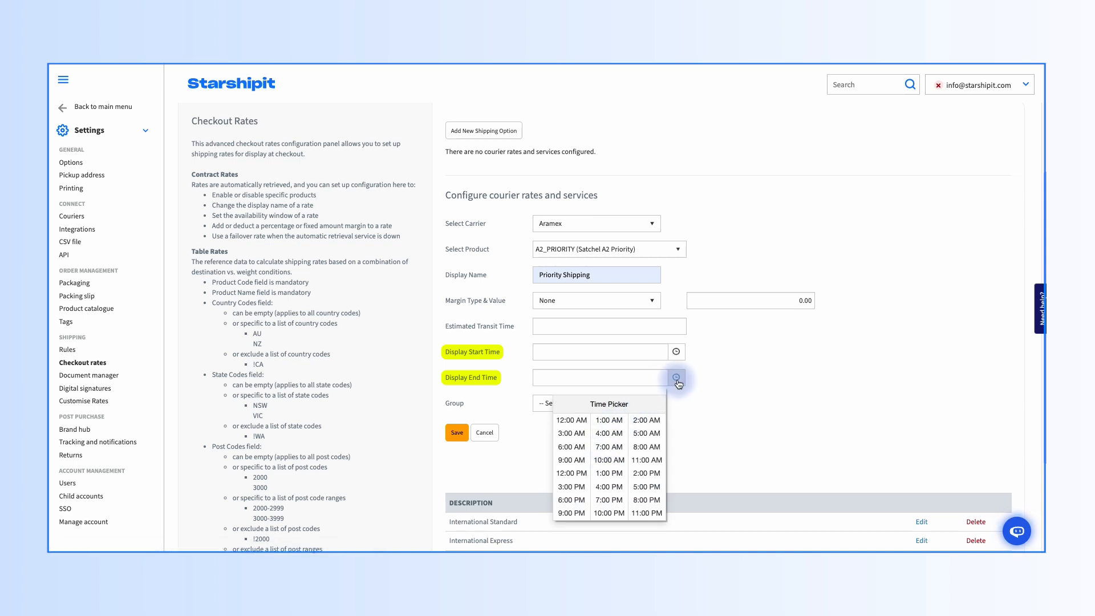
pyautogui.click(676, 377)
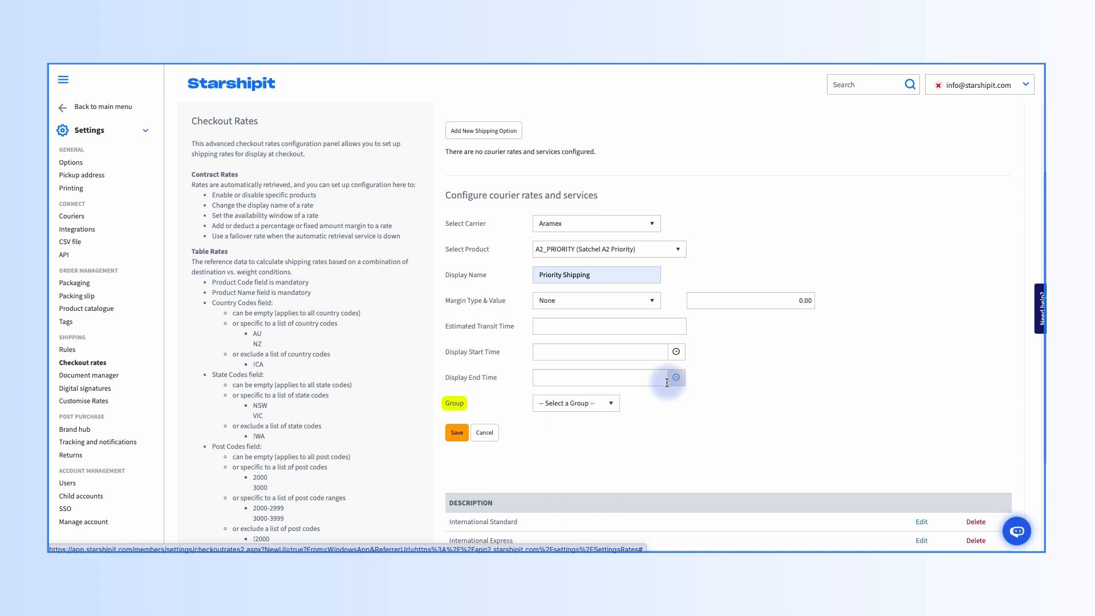
# - Save the shipping option so DHL Express Table Rates appears in the carrier list
pyautogui.click(575, 403)
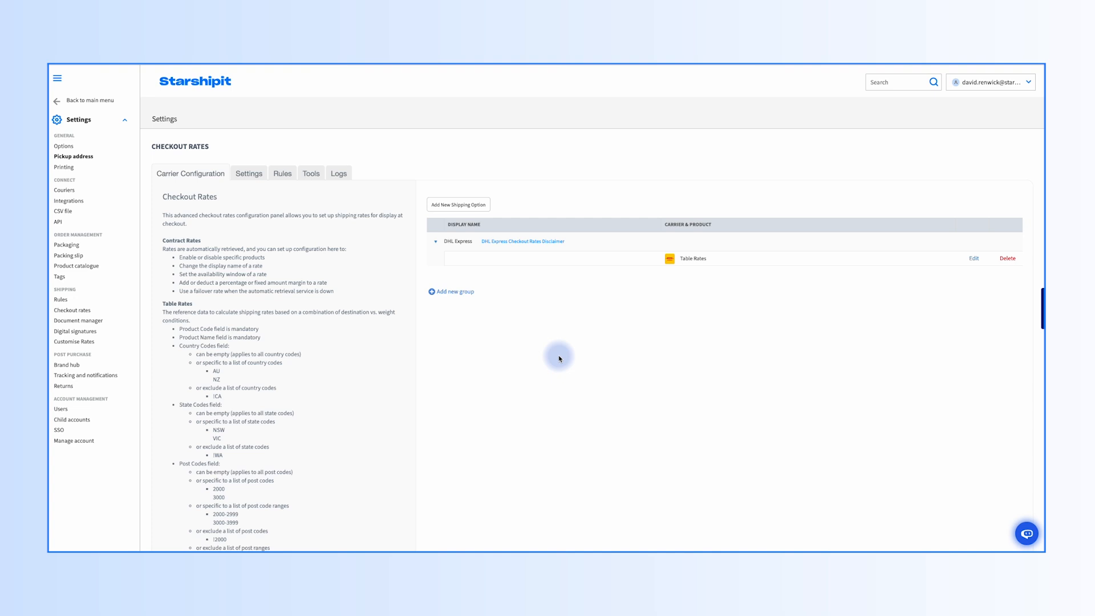
# - Create the rates group 'My new group' and assign Express Shipping to it
pyautogui.click(452, 292)
pyautogui.write('My new group')
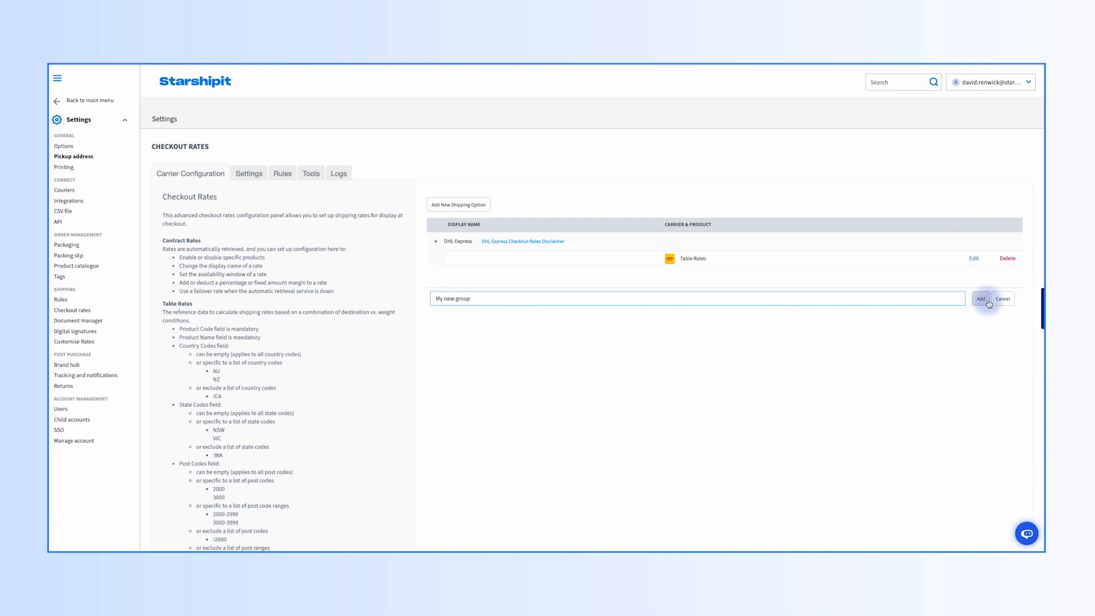
pyautogui.click(980, 299)
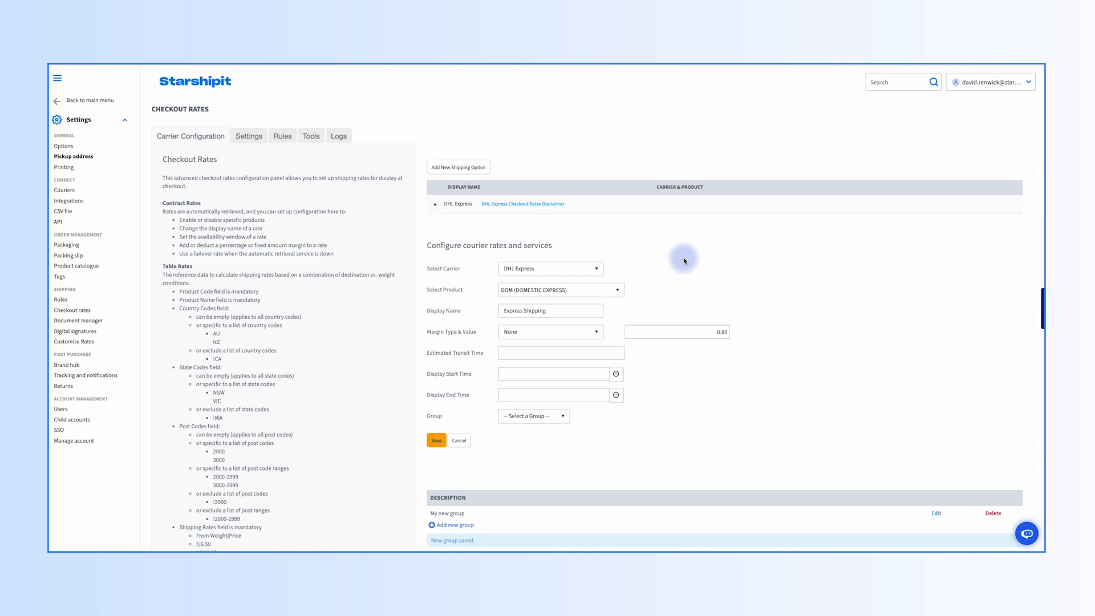
pyautogui.click(533, 416)
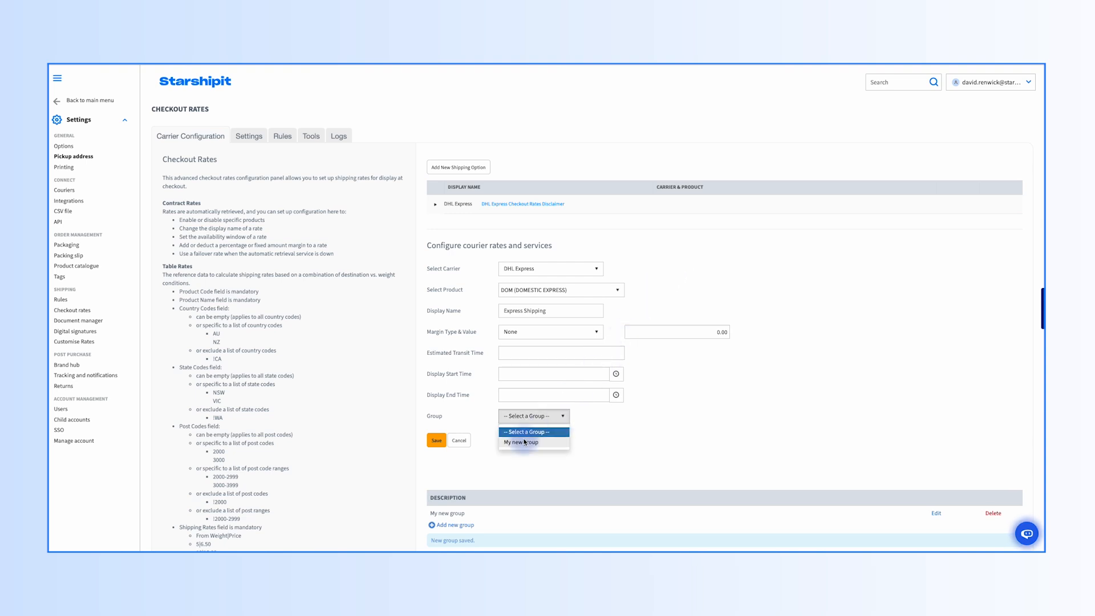
pyautogui.click(520, 442)
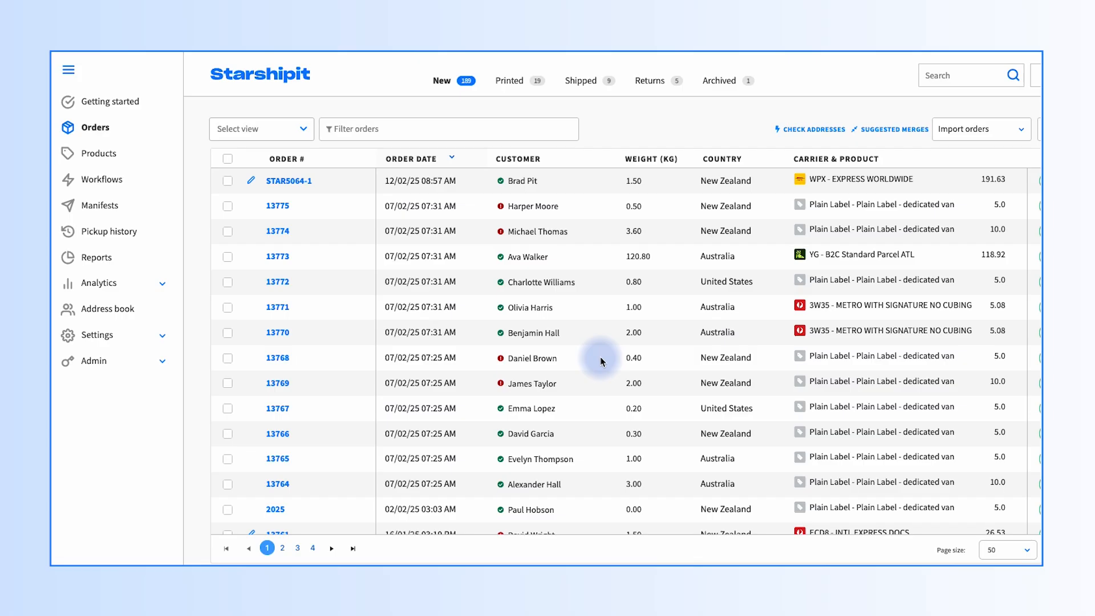
# - Start a new Allied Express FAIL-OVER Domestic Flat Rate shipping option
pyautogui.click(96, 335)
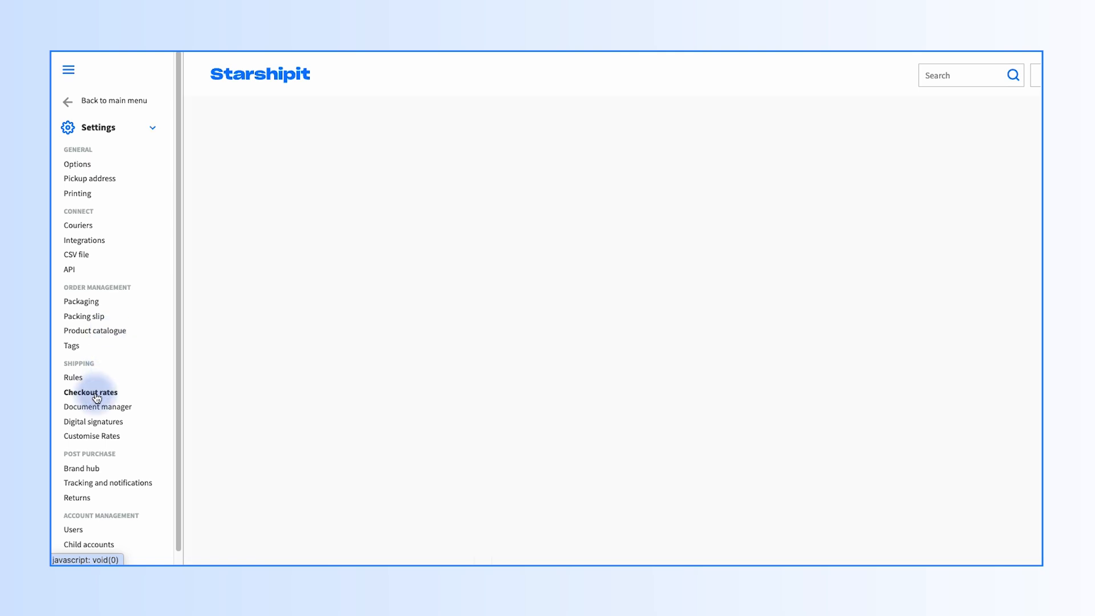
pyautogui.click(90, 392)
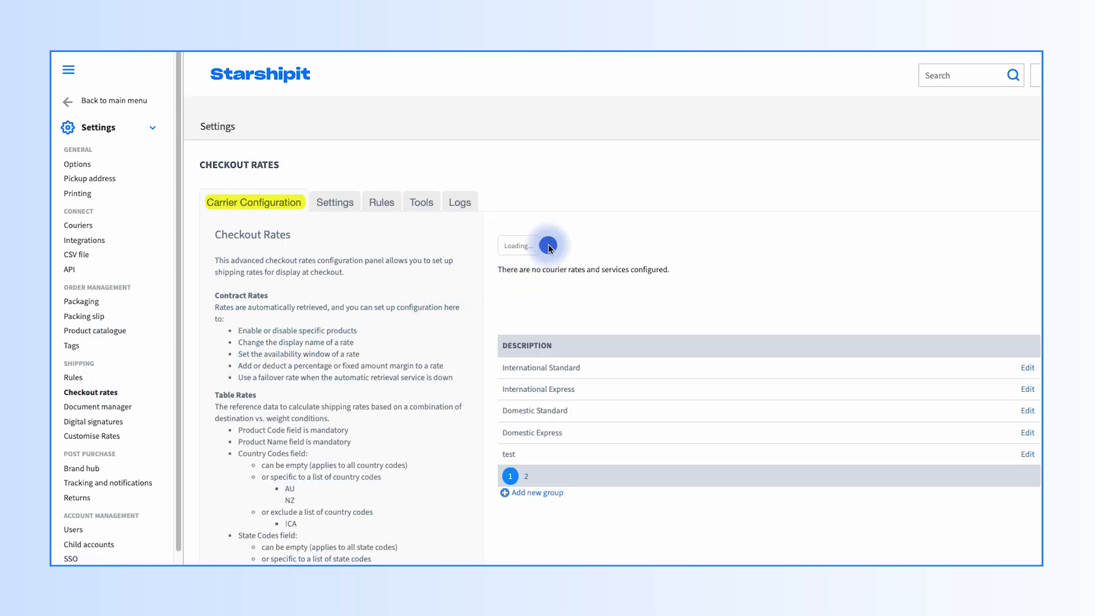
pyautogui.click(654, 292)
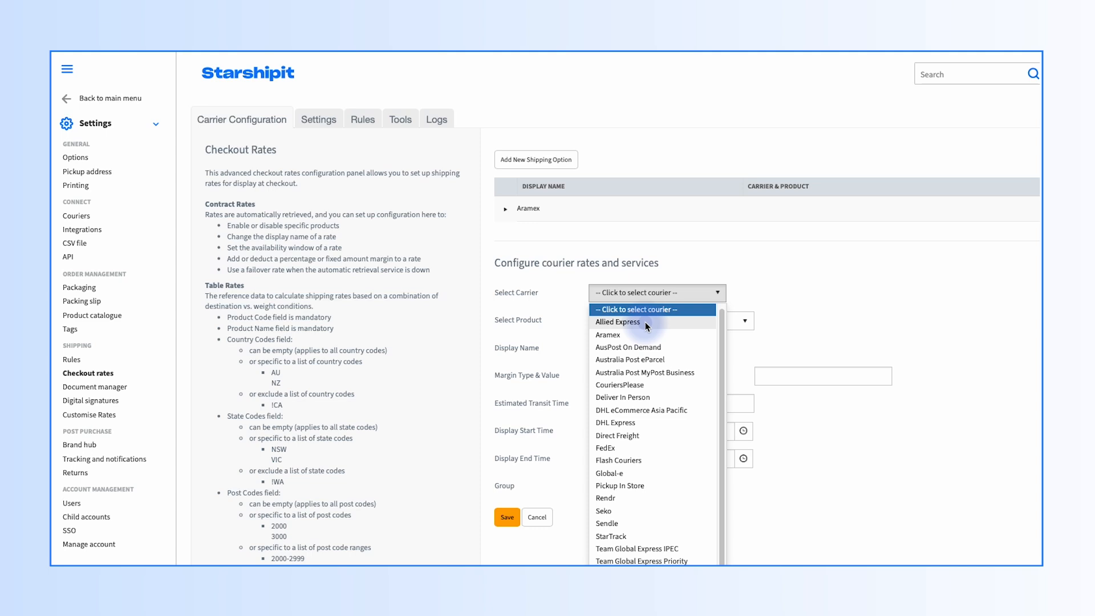
pyautogui.click(618, 321)
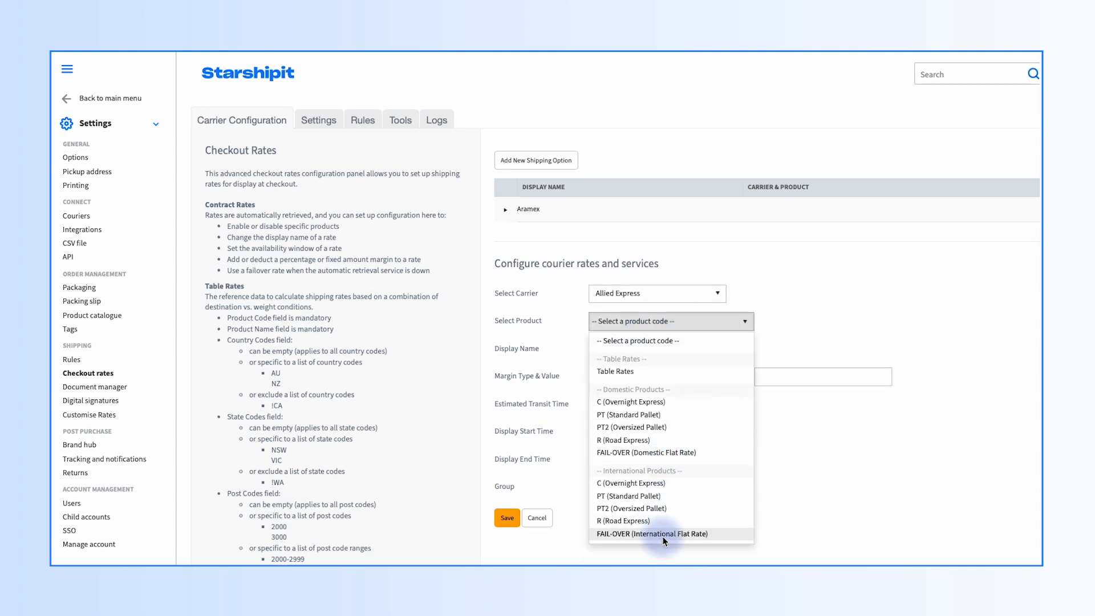
pyautogui.click(646, 452)
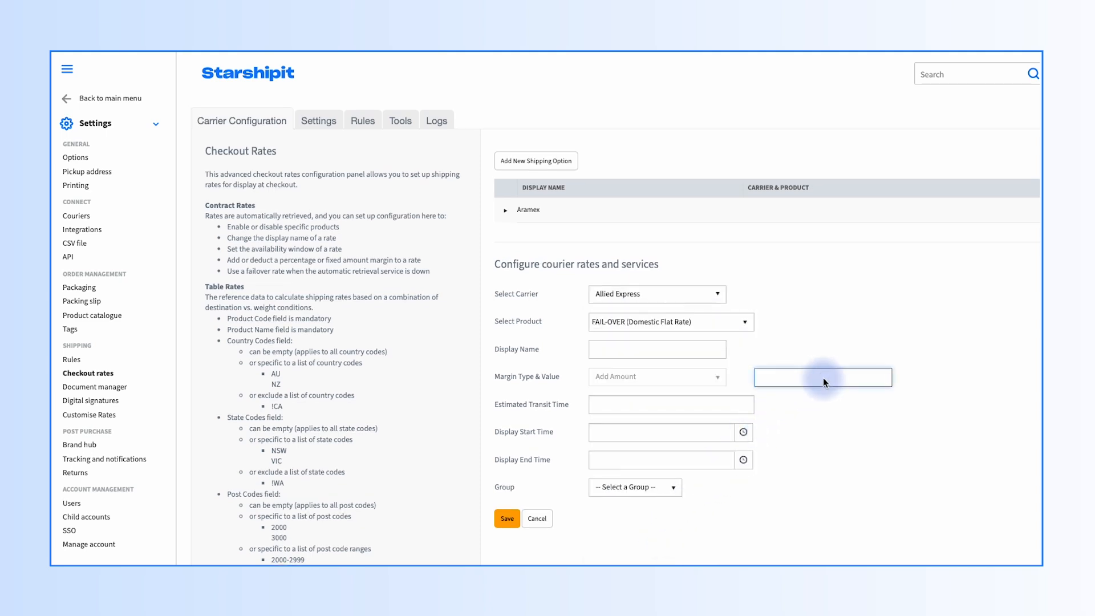
# - Give the failover rate a 0.50 margin and save it
pyautogui.write('0.50')
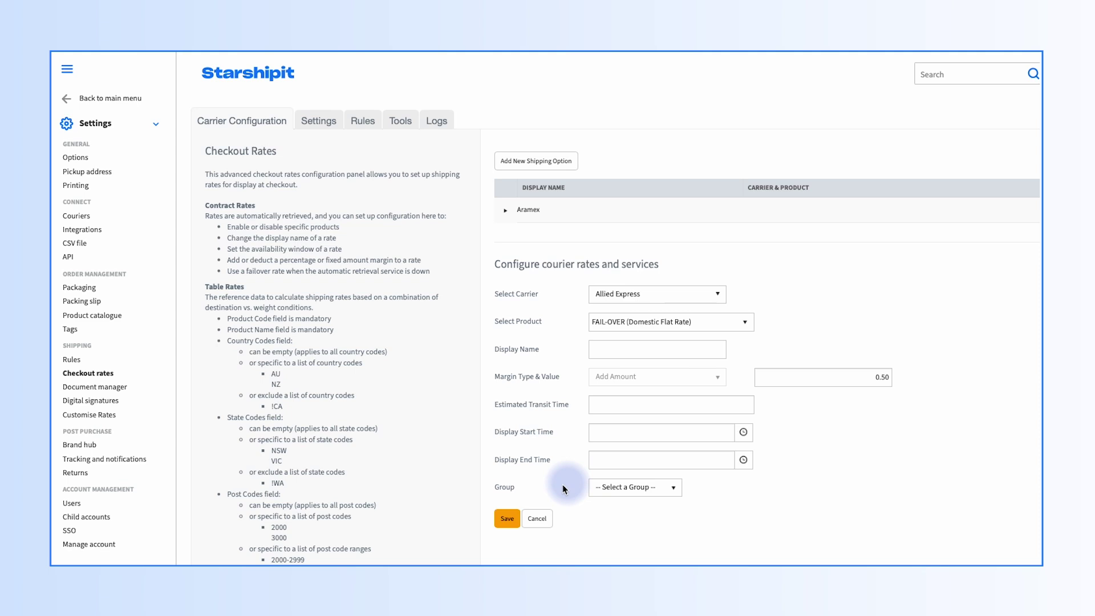
pyautogui.click(506, 519)
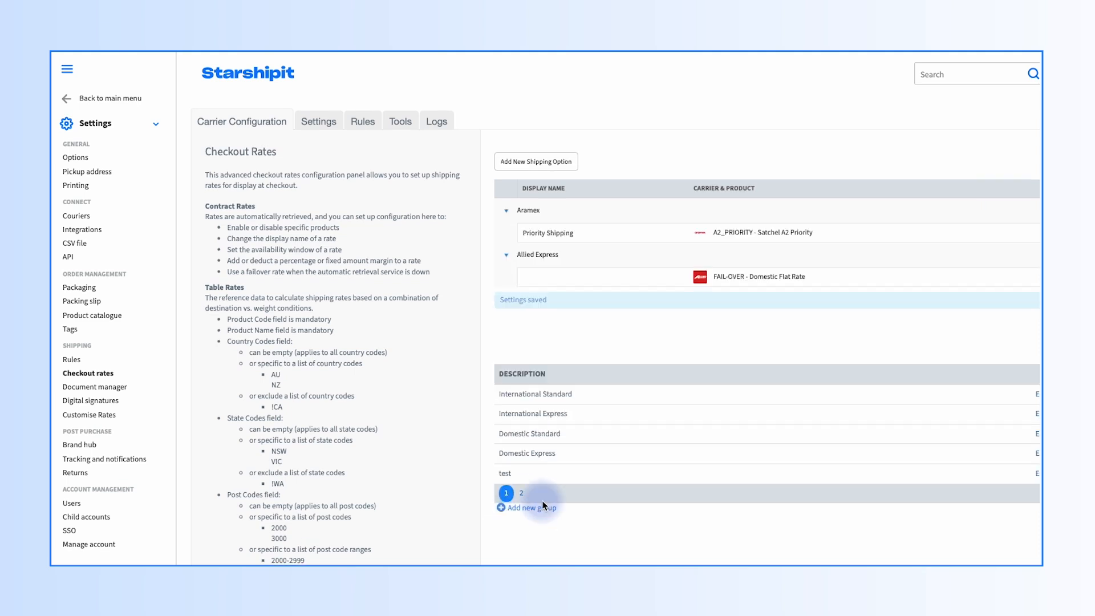
pyautogui.click(75, 157)
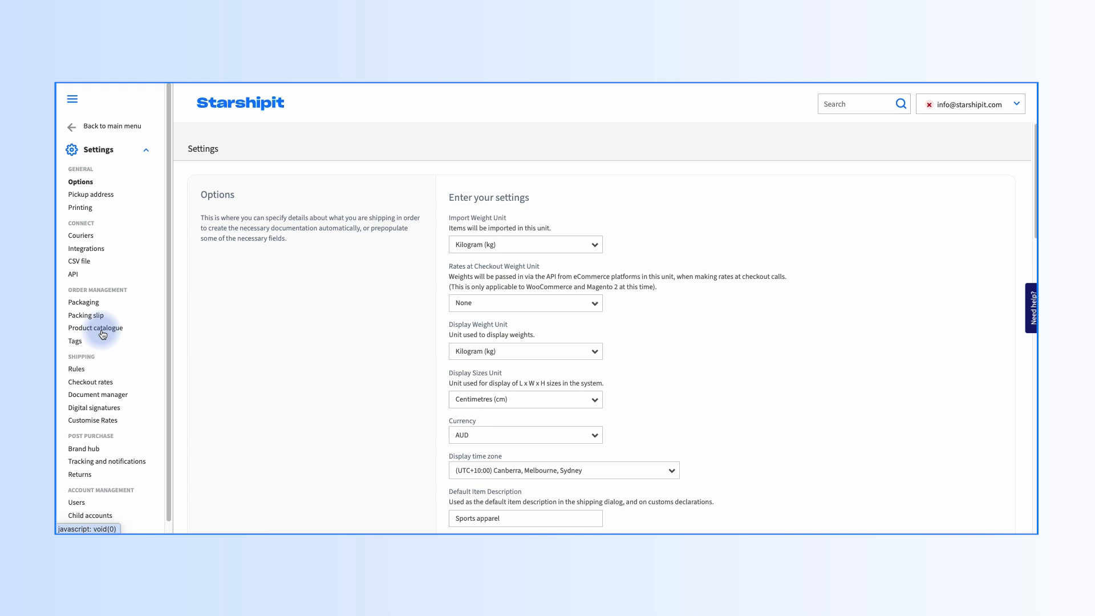
# - Start a new checkout rates shipping option using DHL Express Table Rates
pyautogui.click(88, 371)
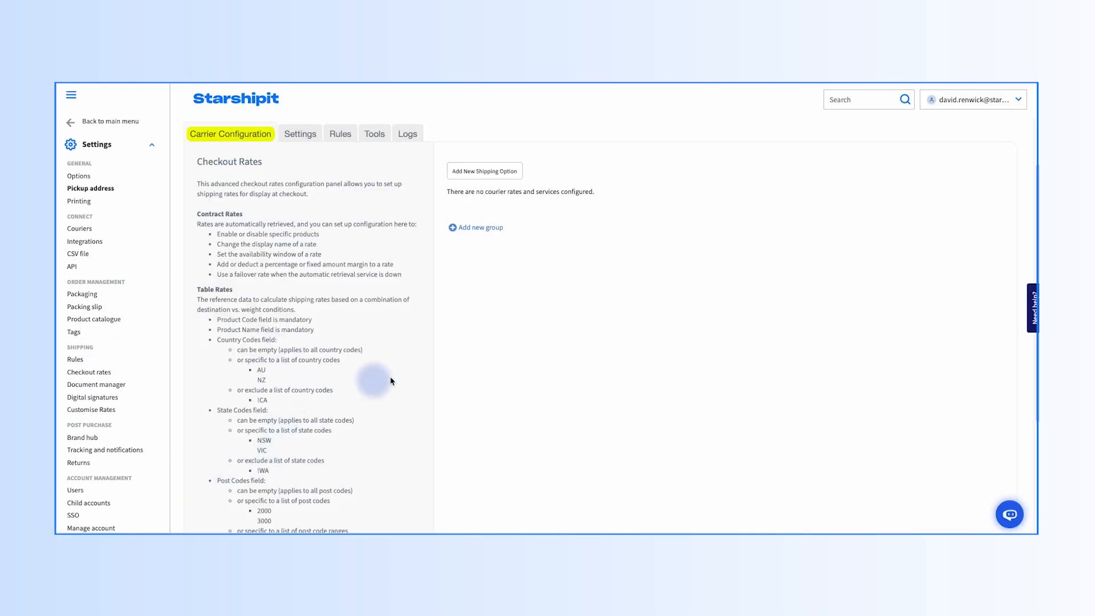
pyautogui.click(484, 171)
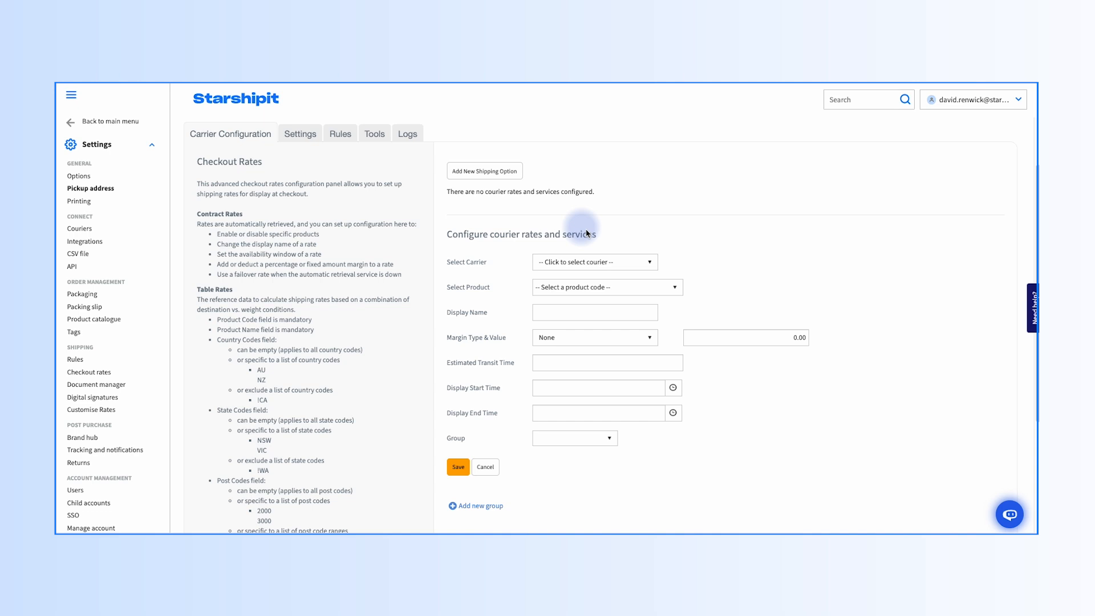
pyautogui.click(594, 261)
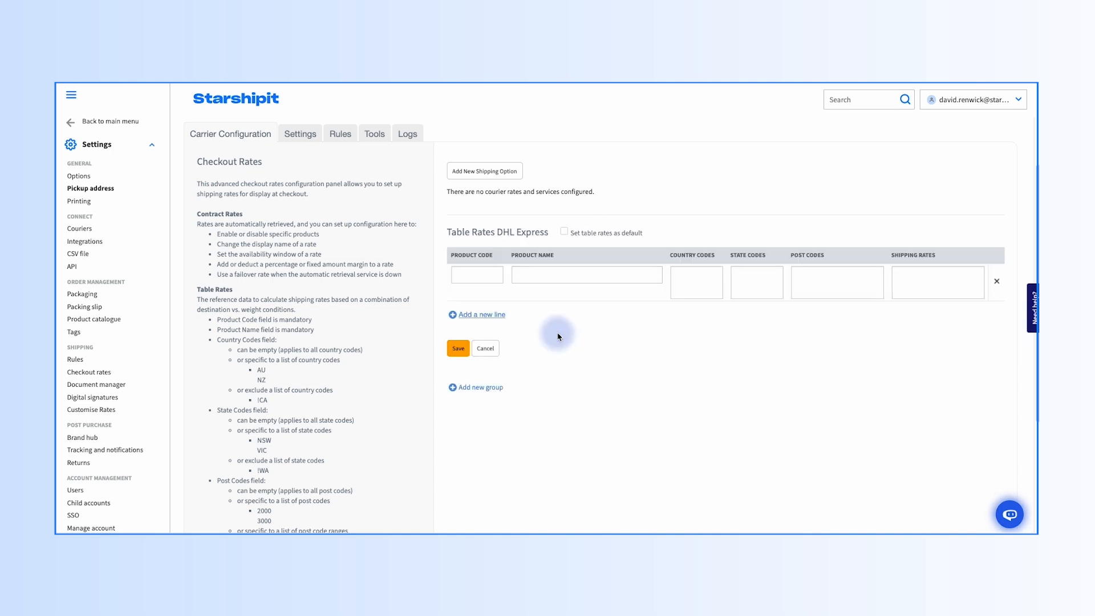
# - Fill the Standard Shipping AU table rate line with tiers 5|5, 10|10, 20|15
pyautogui.click(696, 283)
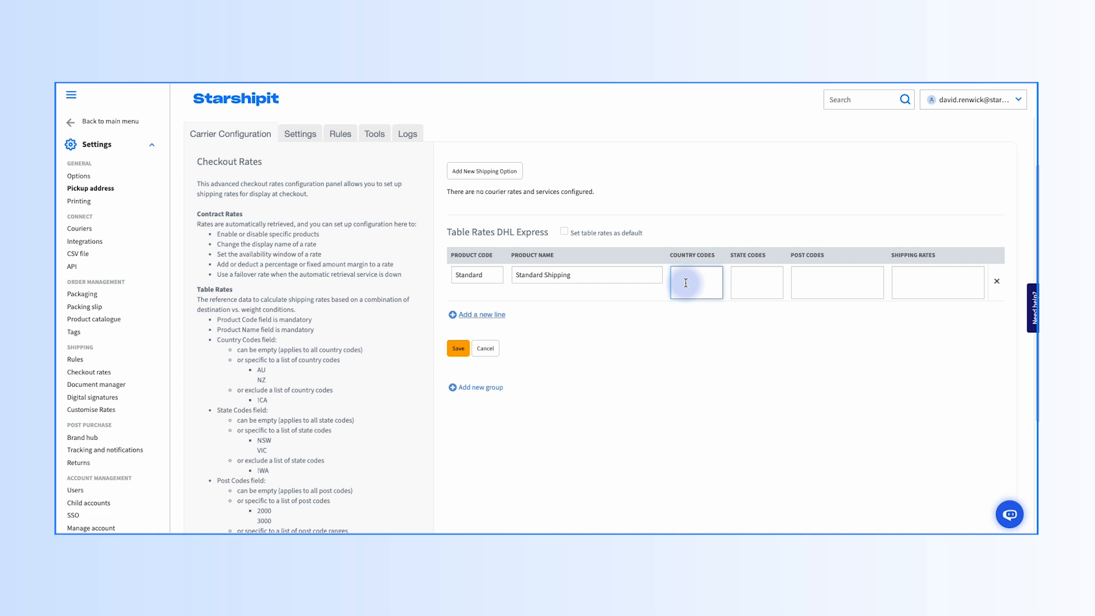
pyautogui.write('5')
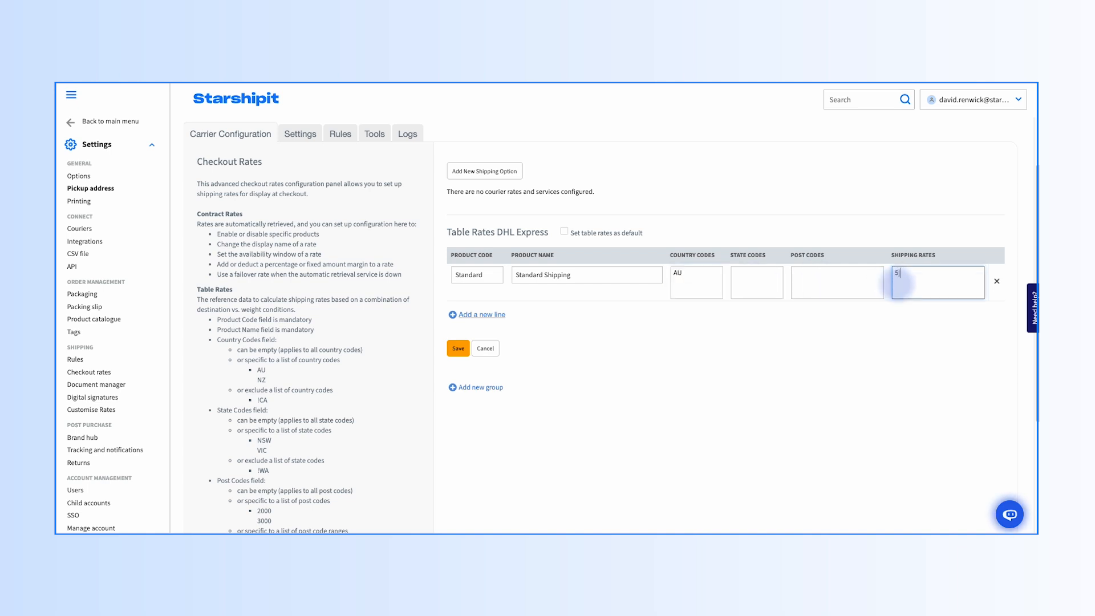
pyautogui.write('10')
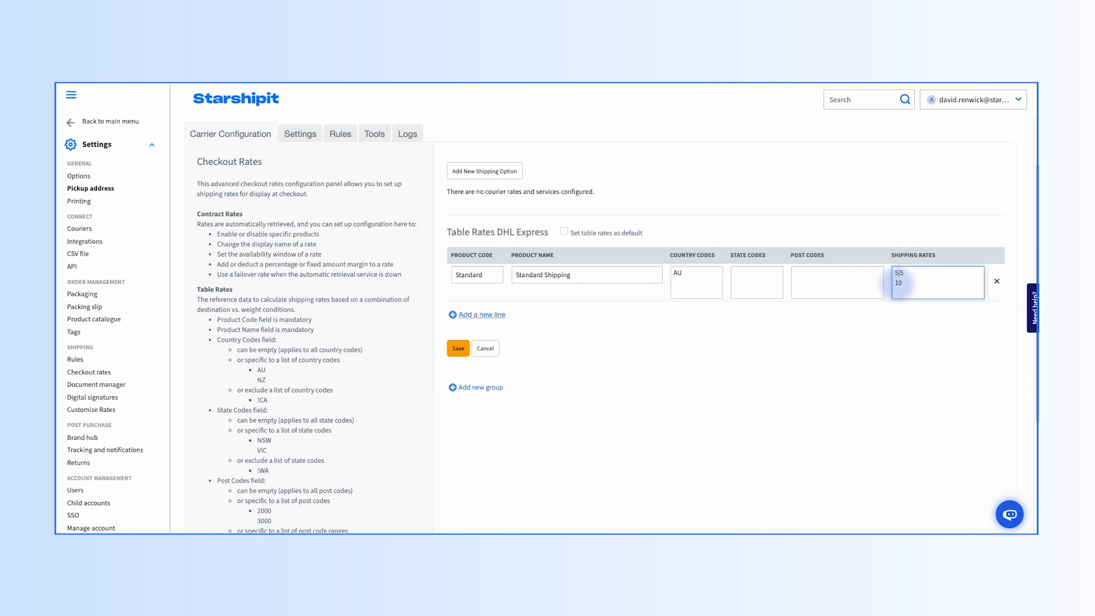
pyautogui.write('|10')
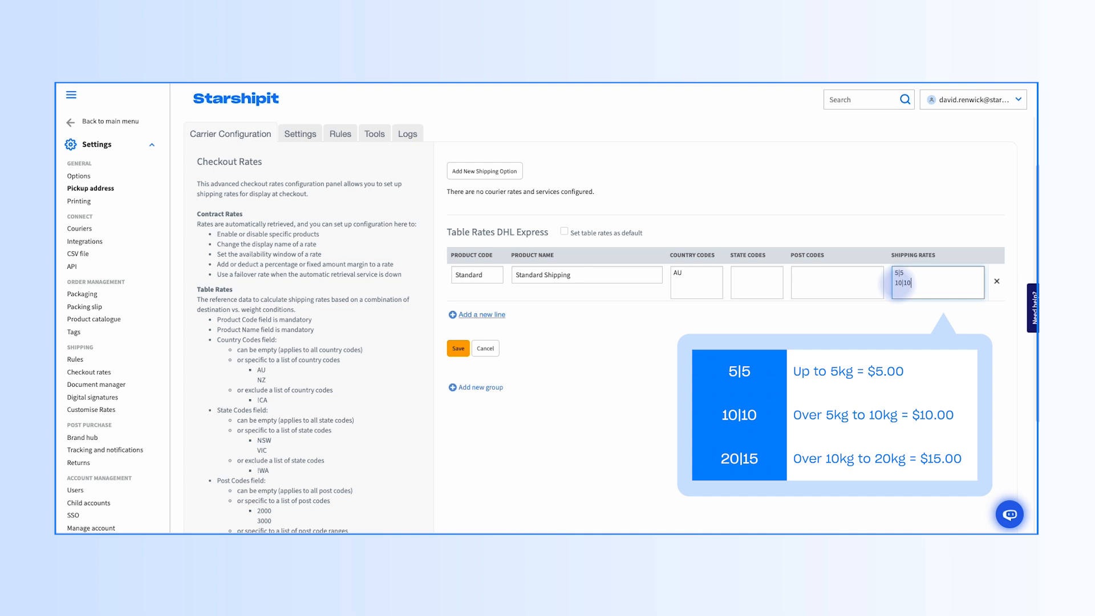
pyautogui.write('20|15')
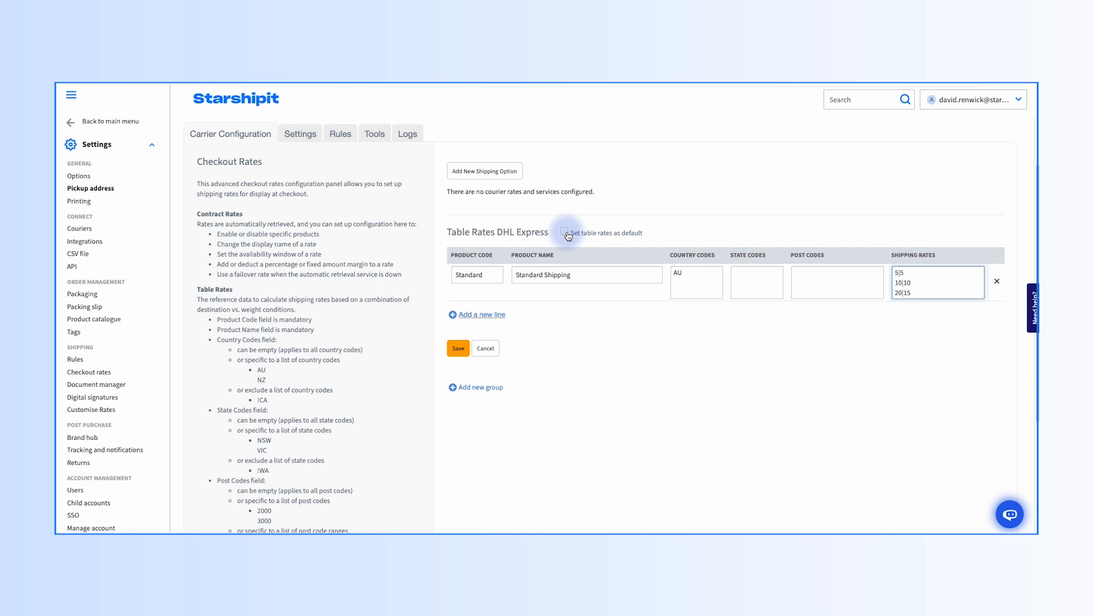
# - Save the DHL Express table rates and open the Tools rate testing page
pyautogui.click(458, 348)
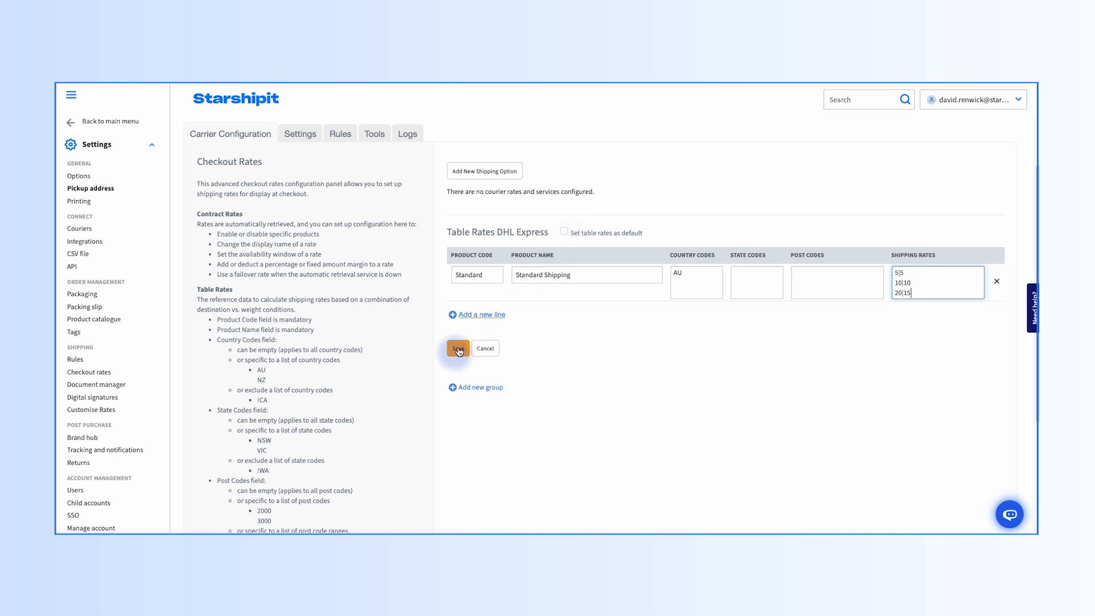
pyautogui.click(458, 348)
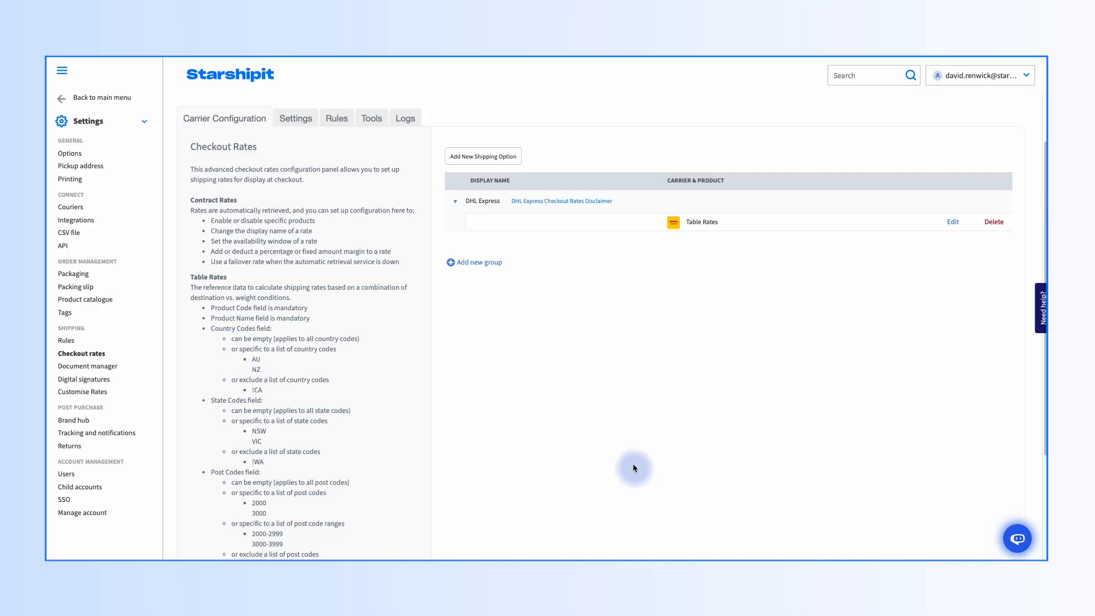
pyautogui.moveTo(620, 412)
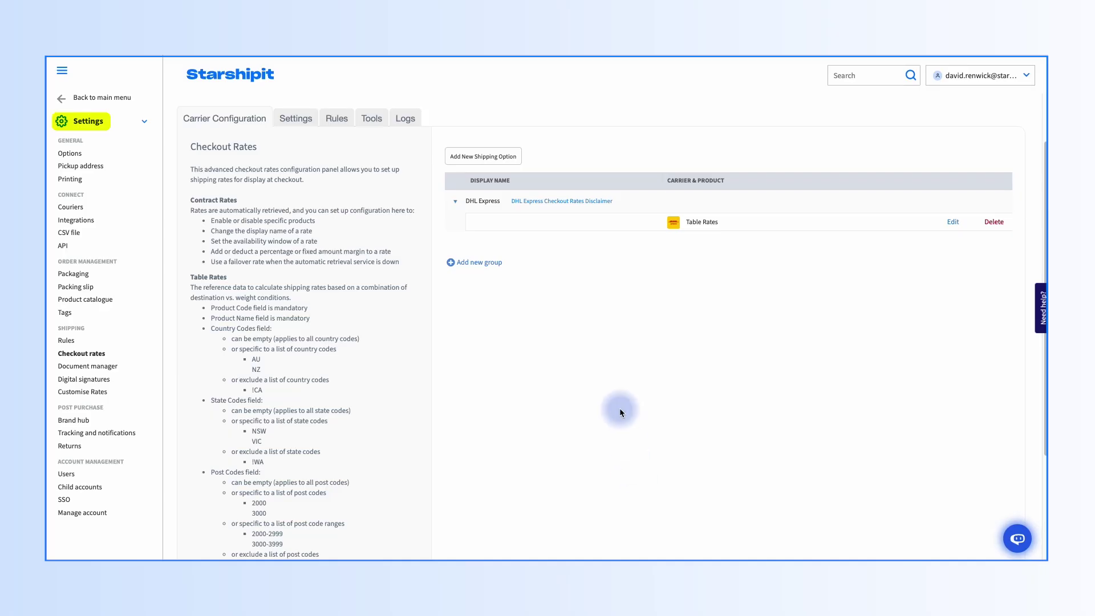
pyautogui.click(372, 118)
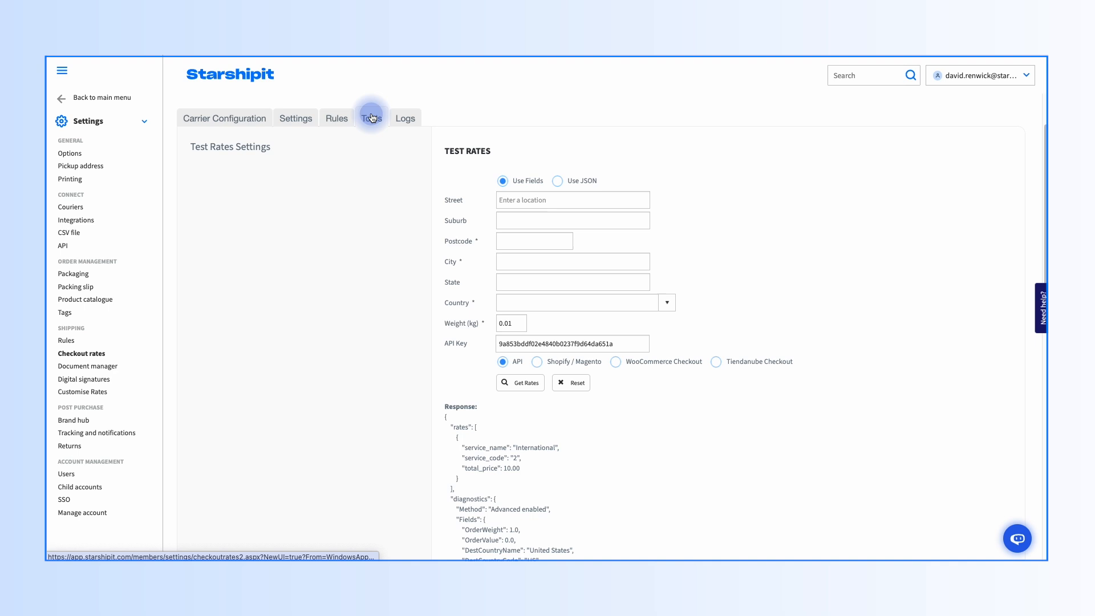
# - Test rates for 85 Fort Street, Auckland, New Zealand via Shopify / Magento checkout
pyautogui.click(585, 302)
pyautogui.write('New Zealand')
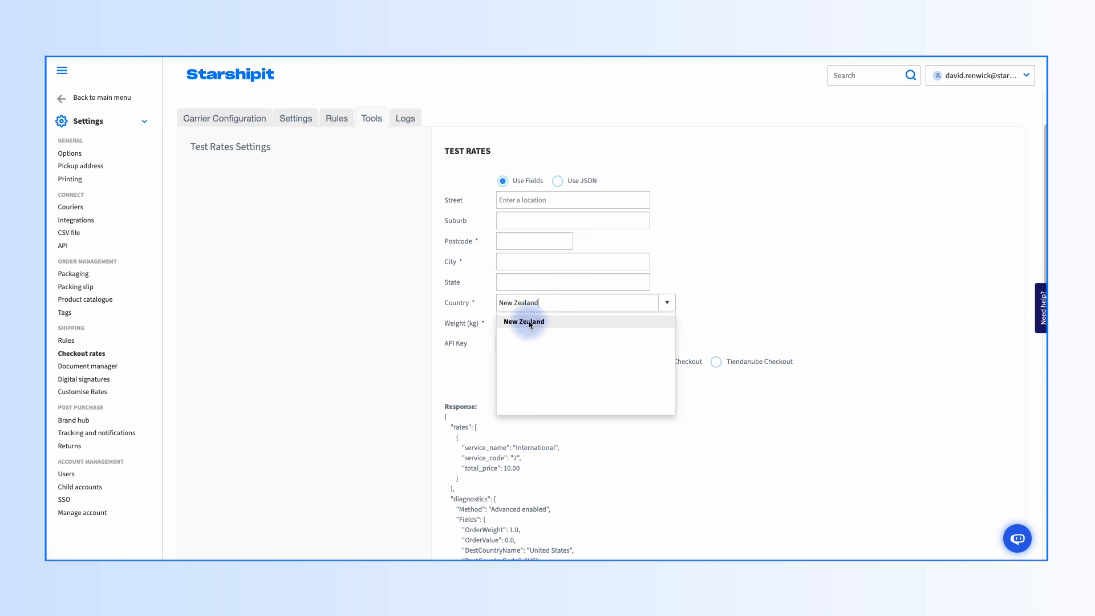
pyautogui.click(522, 321)
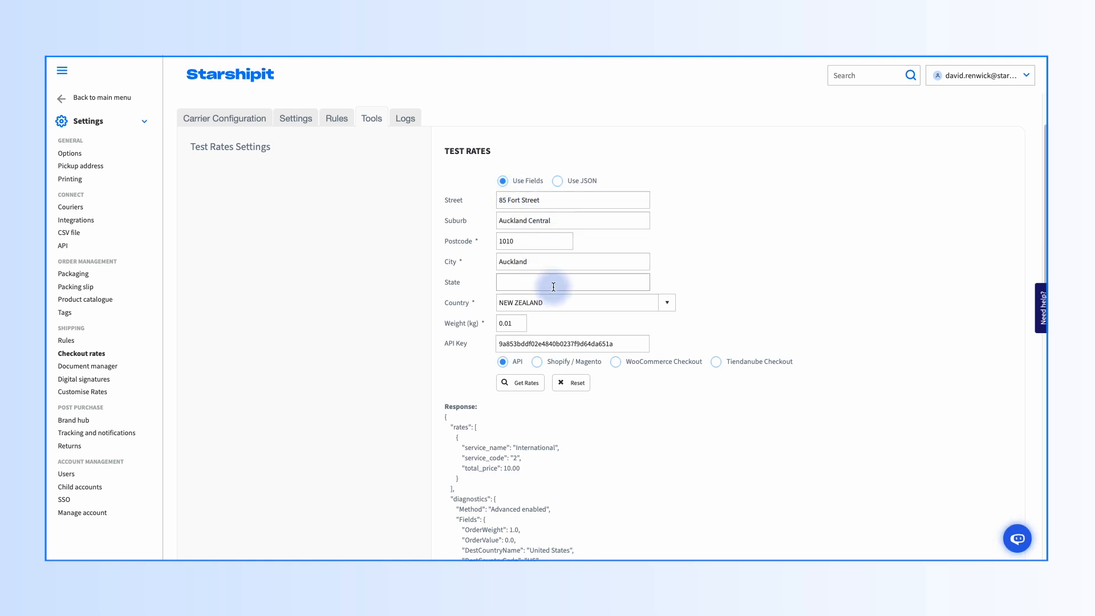
pyautogui.click(537, 292)
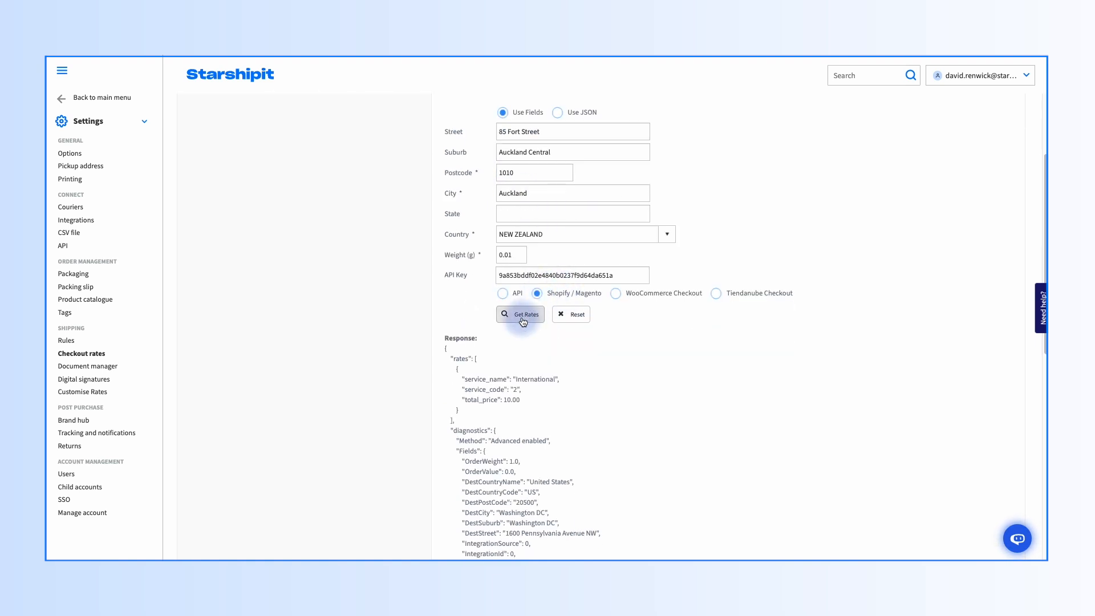
pyautogui.click(521, 314)
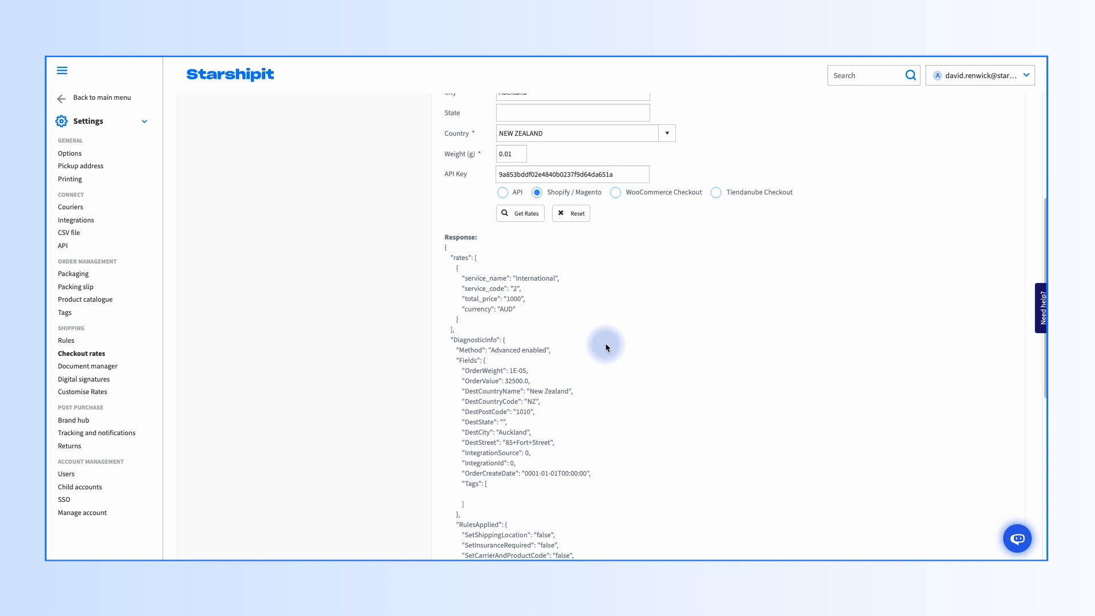
pyautogui.scroll(-3)
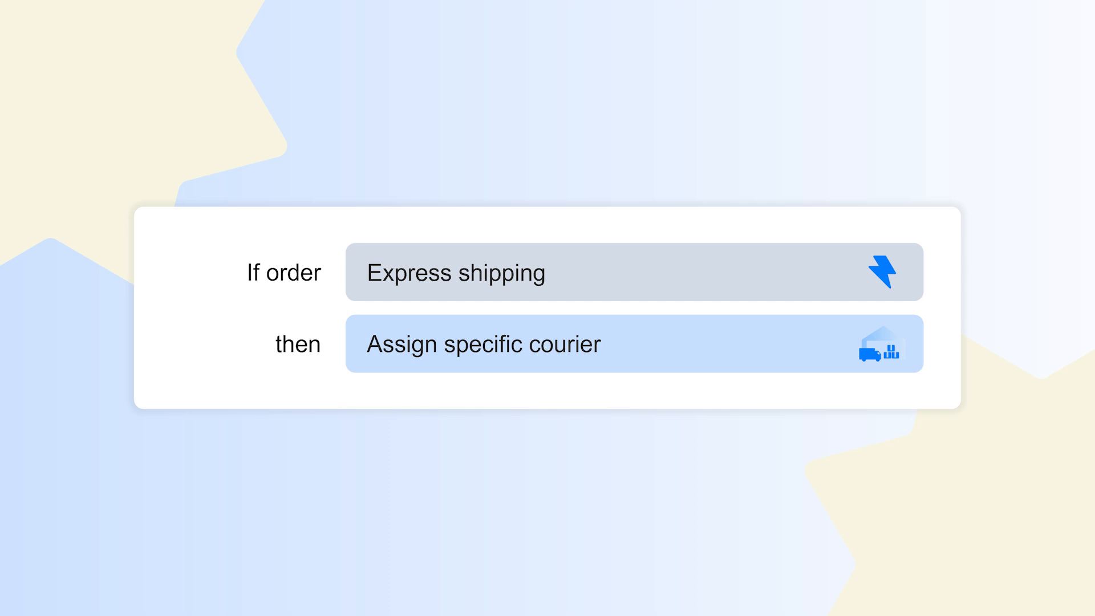
pyautogui.click(72, 372)
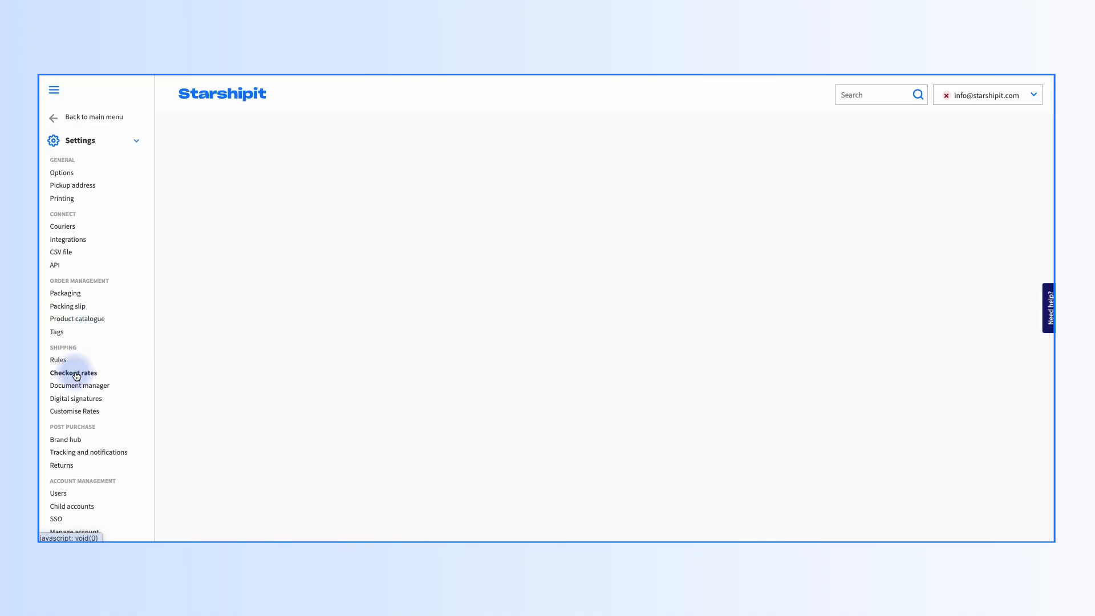
# - Start a new checkout rule with condition Destination State starts with 'Queensland'
pyautogui.click(73, 373)
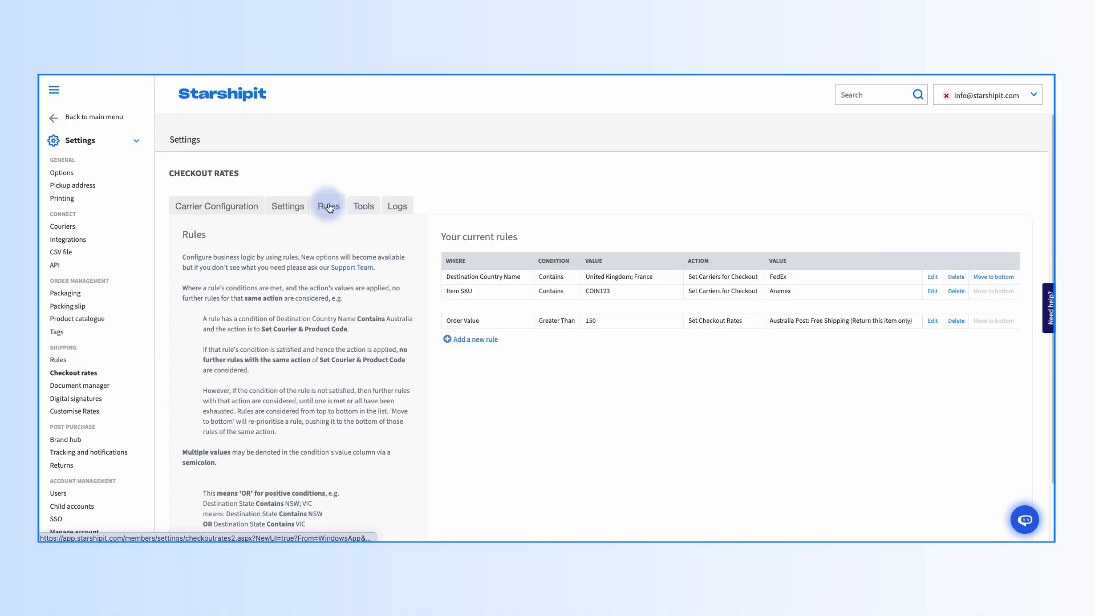
pyautogui.click(474, 339)
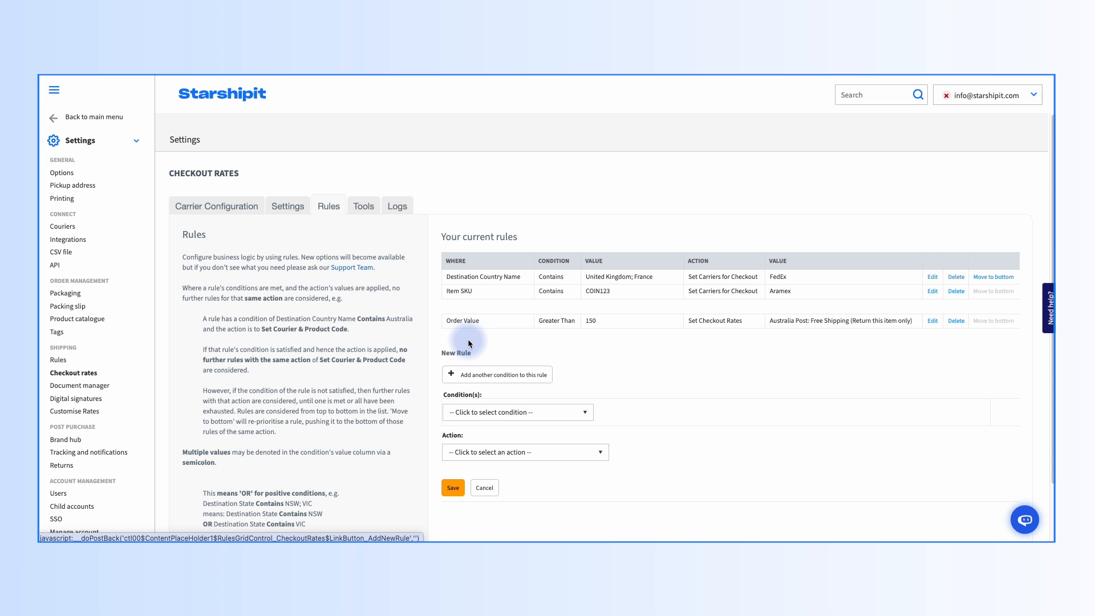
pyautogui.scroll(3)
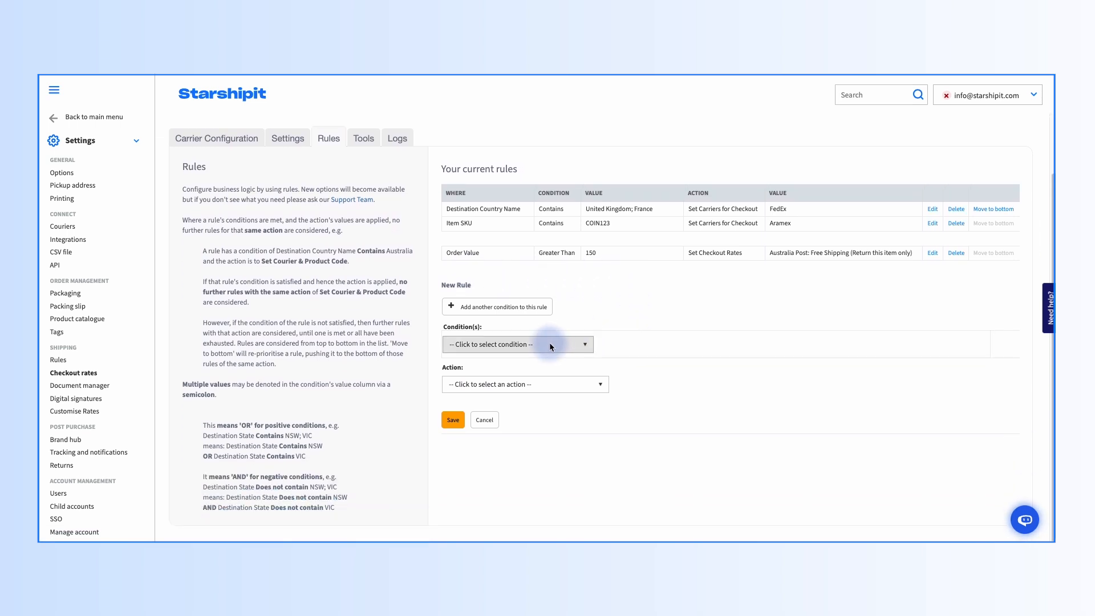
pyautogui.click(517, 345)
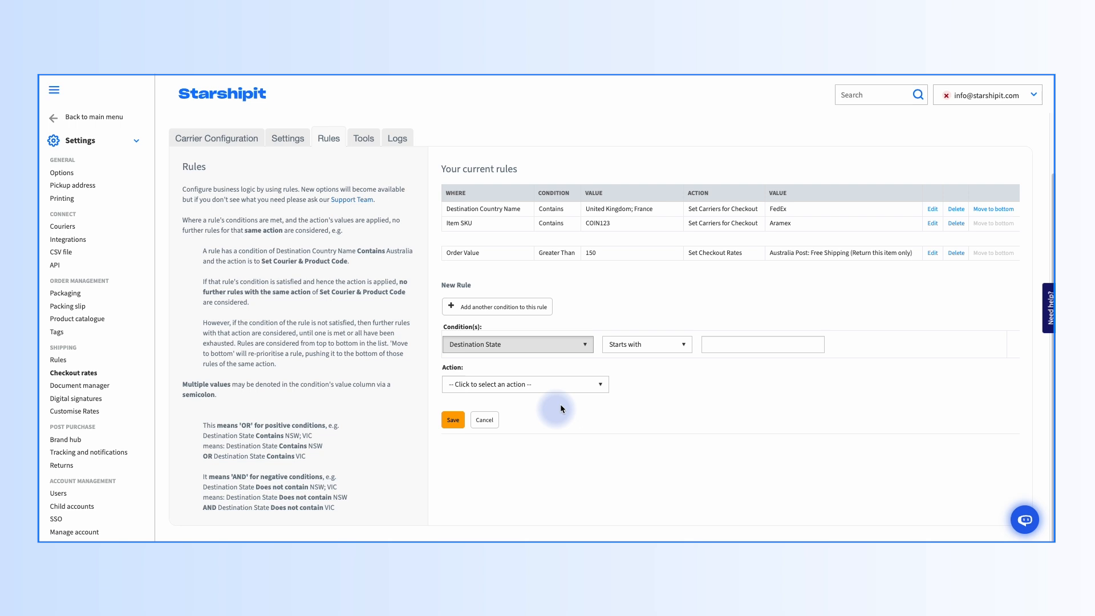
pyautogui.write('Queensland')
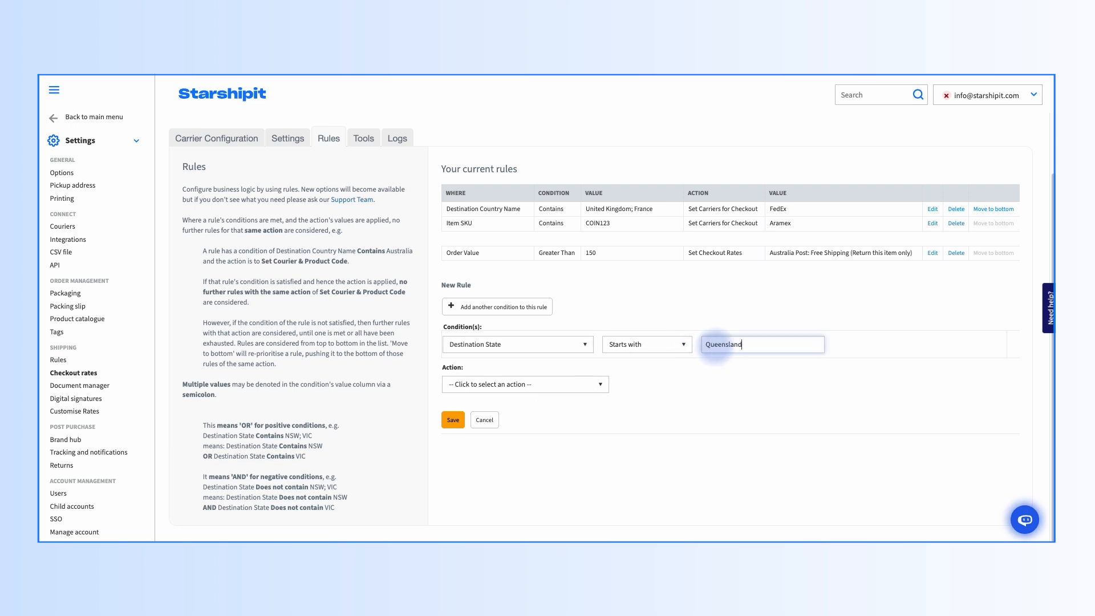
# - Set the rule action to Set Carriers for Checkout with Aramex
pyautogui.click(525, 384)
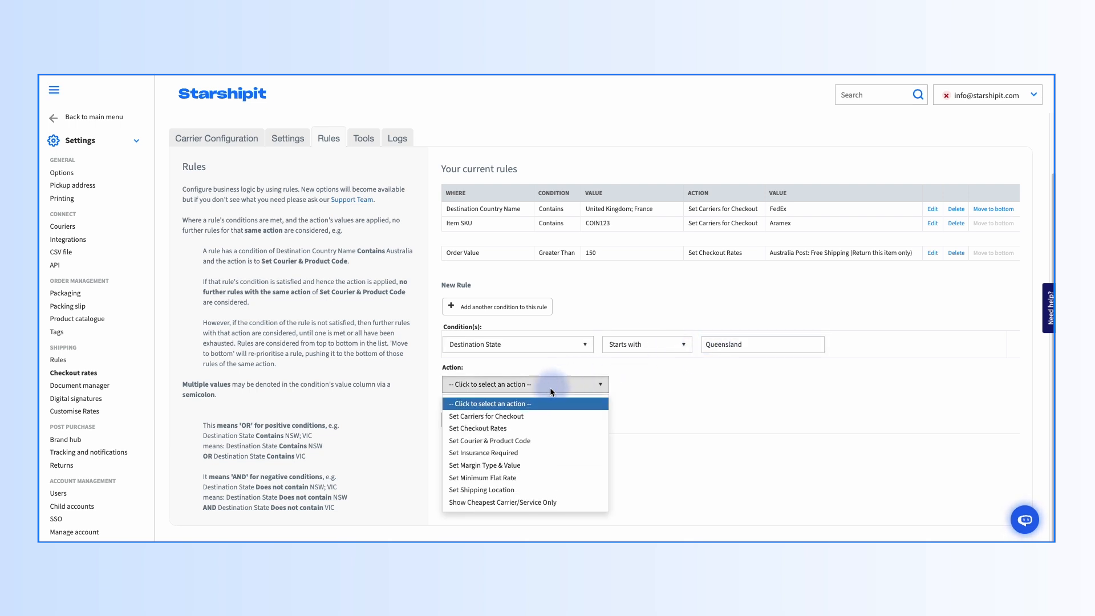
pyautogui.click(486, 417)
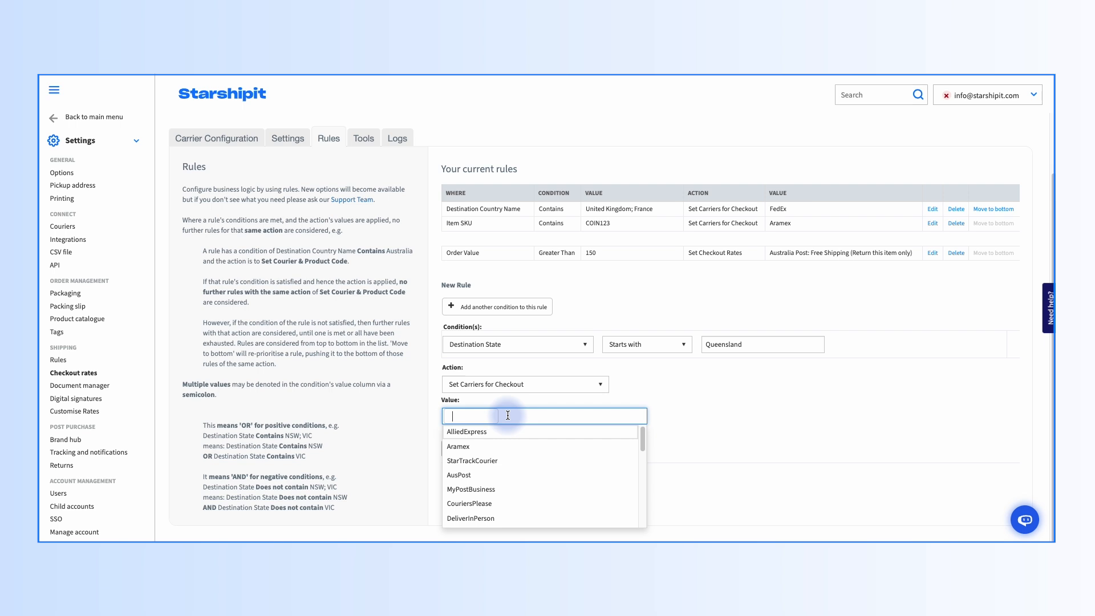
pyautogui.click(457, 446)
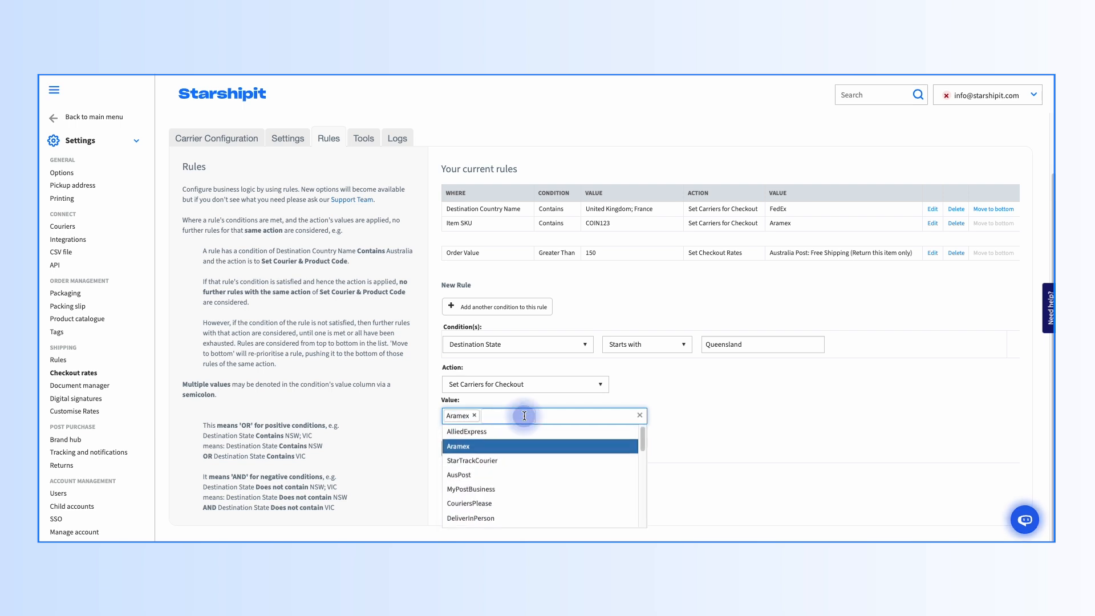